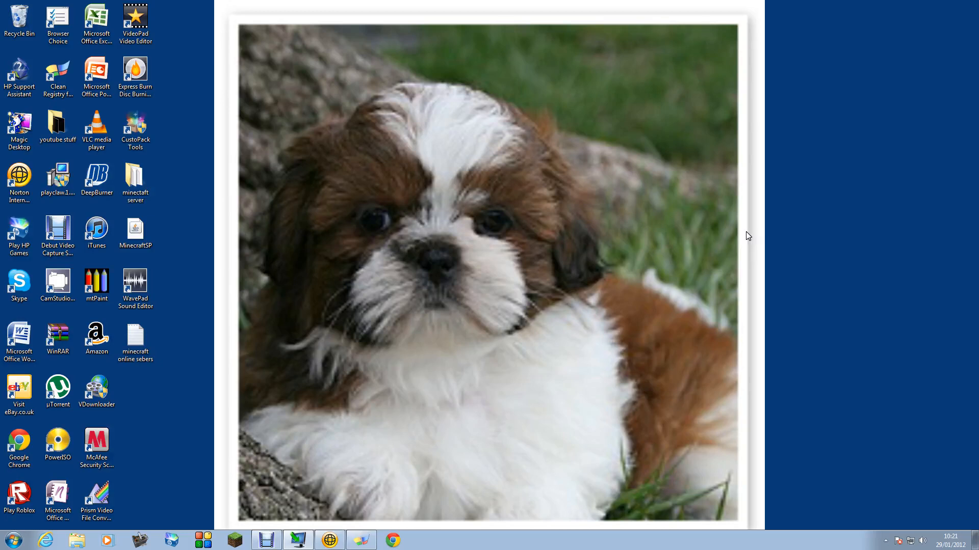
{"action": "mouse_move", "coordinate": [492, 375]}
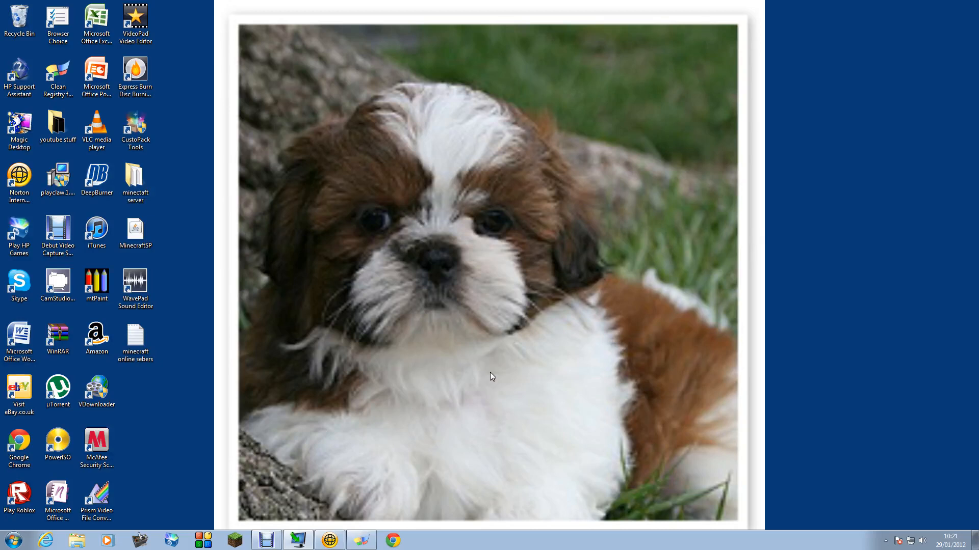
{"action": "mouse_move", "coordinate": [469, 388]}
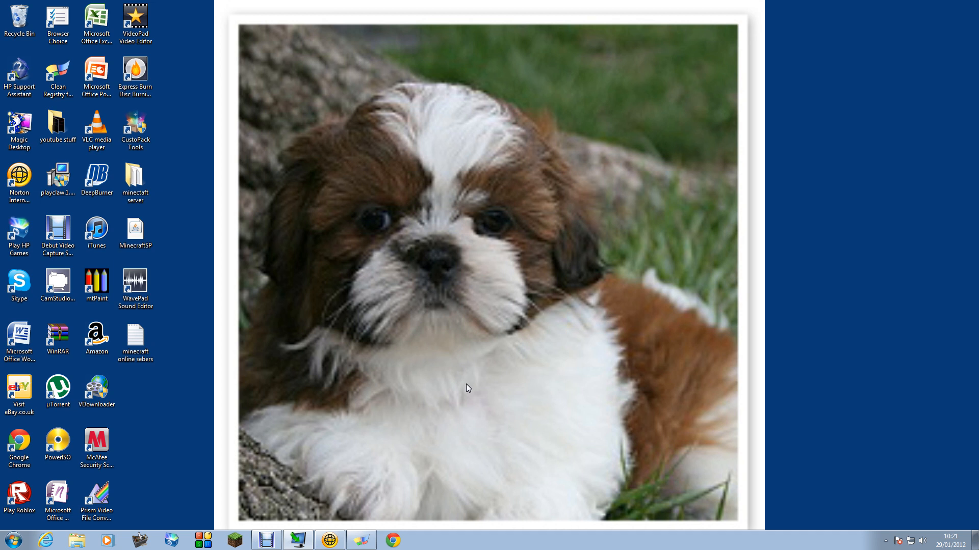
{"action": "mouse_move", "coordinate": [398, 421]}
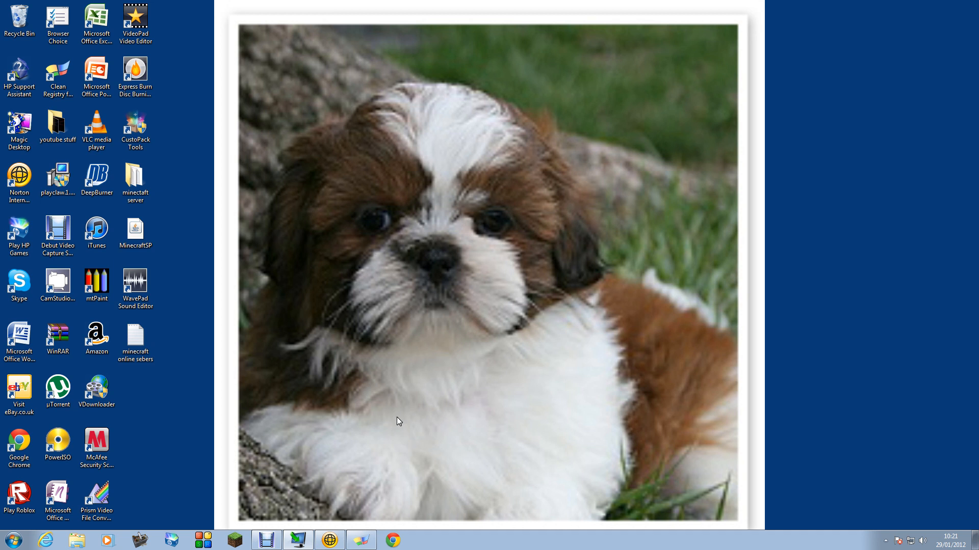
{"action": "mouse_move", "coordinate": [399, 428]}
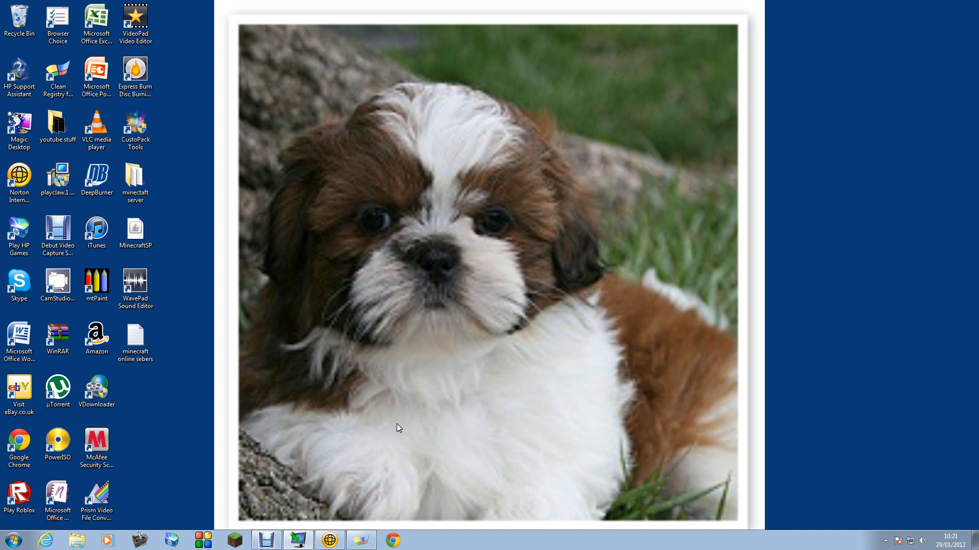
{"action": "mouse_move", "coordinate": [395, 422]}
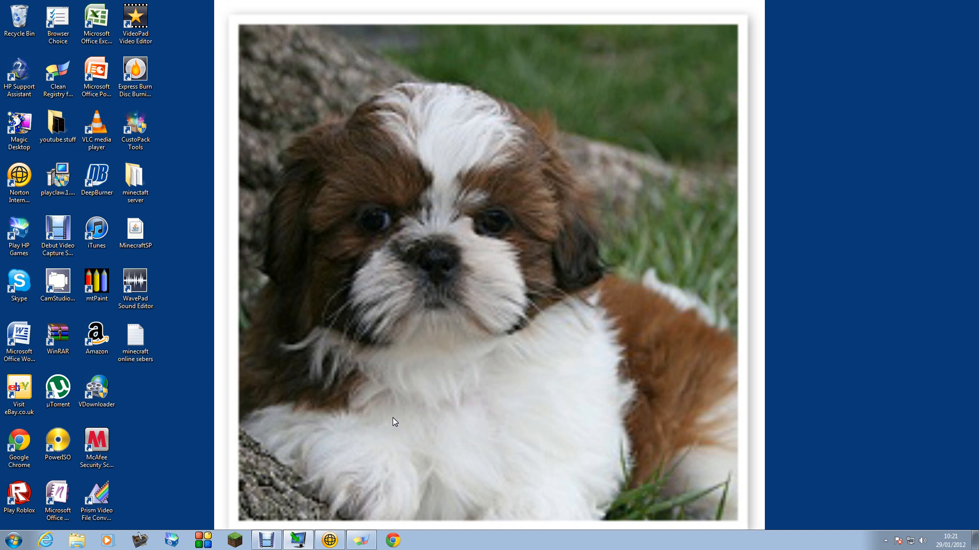
Step: Drag the DeepBurner and uTorrent shortcuts from the left column to the wallpaper's top centre
{"action": "left_click", "coordinate": [96, 230]}
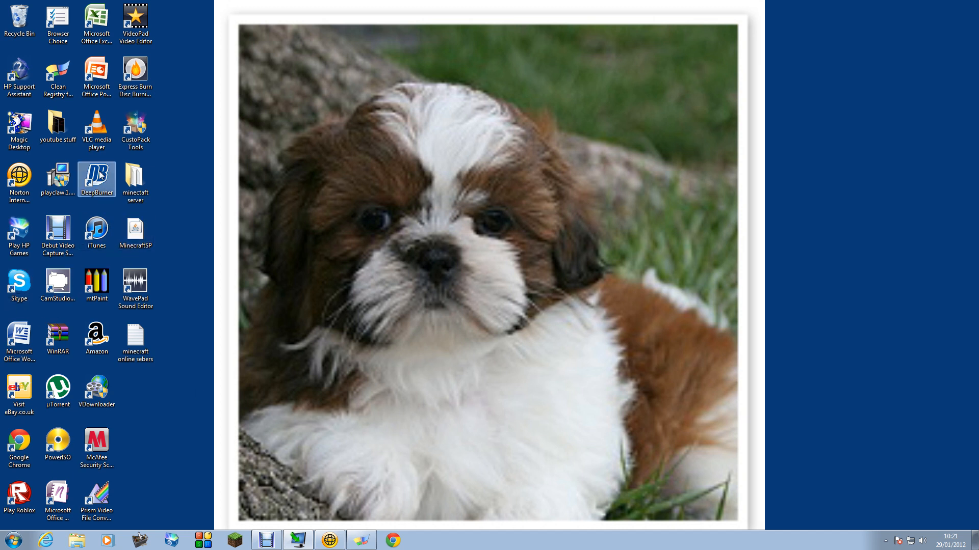
{"action": "left_click_drag", "start_coordinate": [97, 180], "coordinate": [367, 71]}
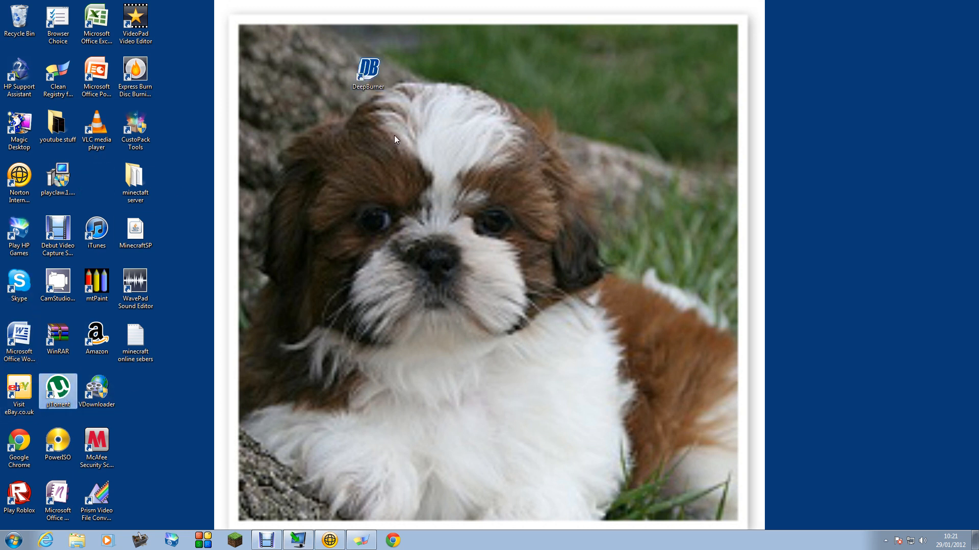
{"action": "left_click_drag", "start_coordinate": [58, 392], "coordinate": [406, 74]}
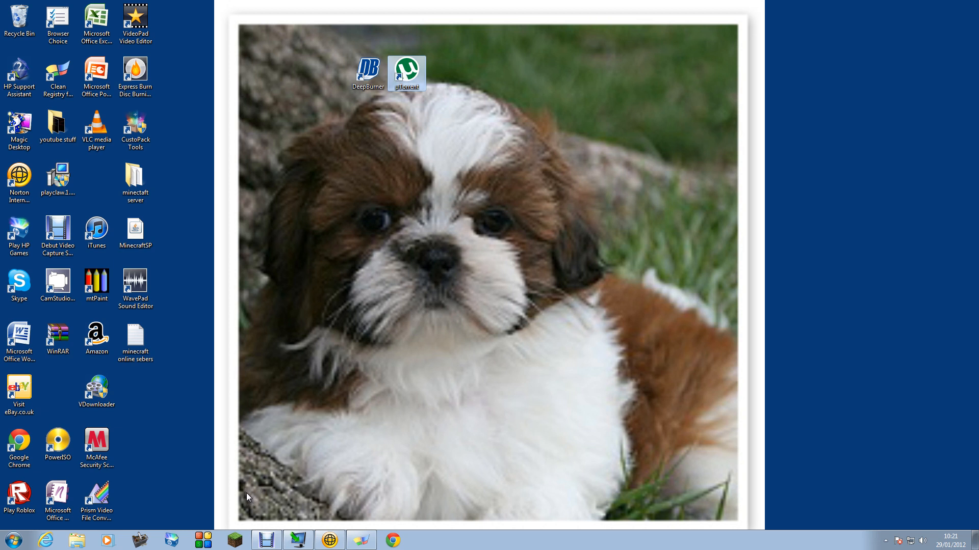
{"action": "mouse_move", "coordinate": [10, 536]}
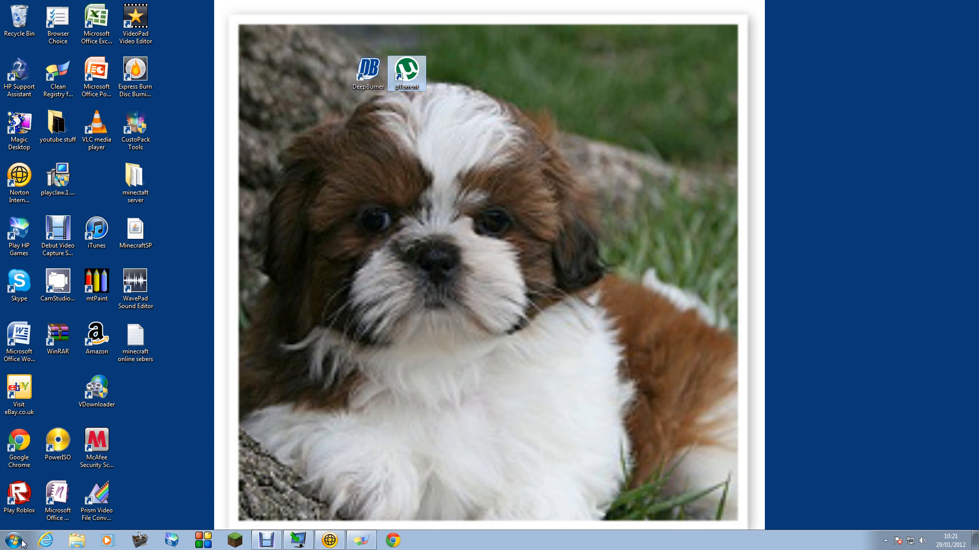
{"action": "mouse_move", "coordinate": [39, 519]}
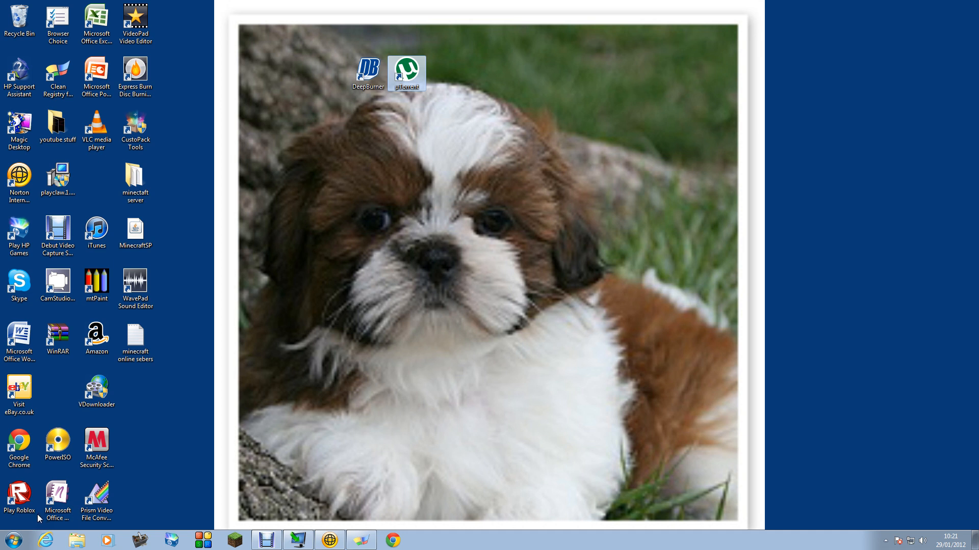
{"action": "mouse_move", "coordinate": [419, 69]}
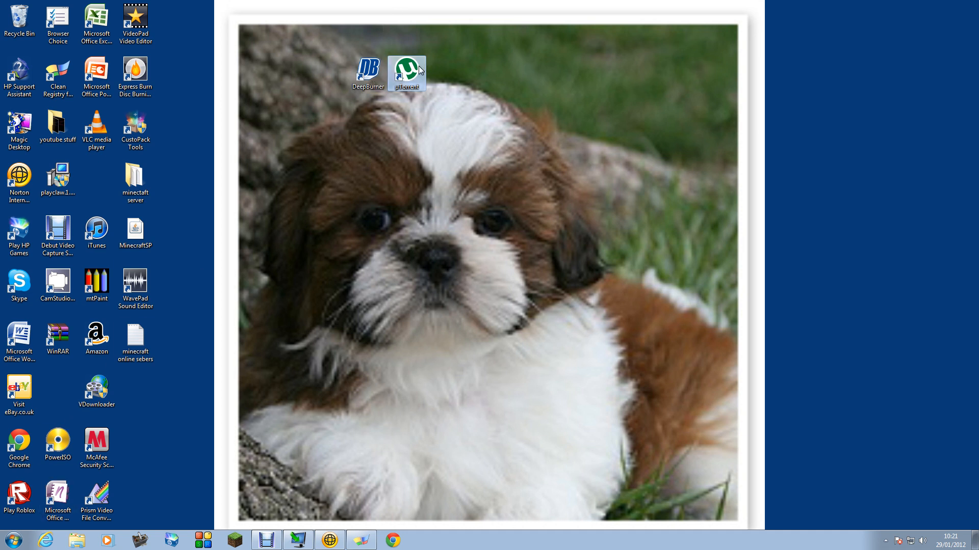
{"action": "left_click", "coordinate": [368, 78]}
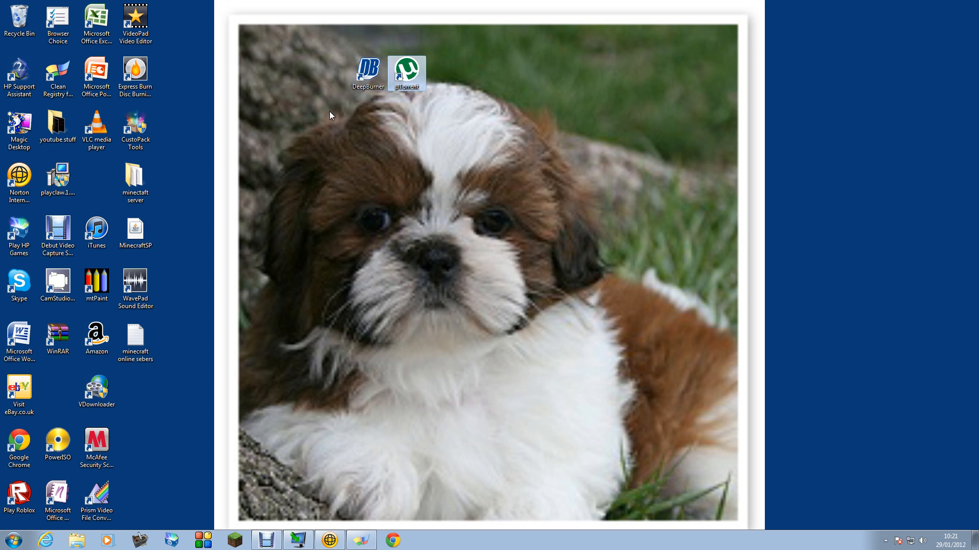
{"action": "mouse_move", "coordinate": [324, 417]}
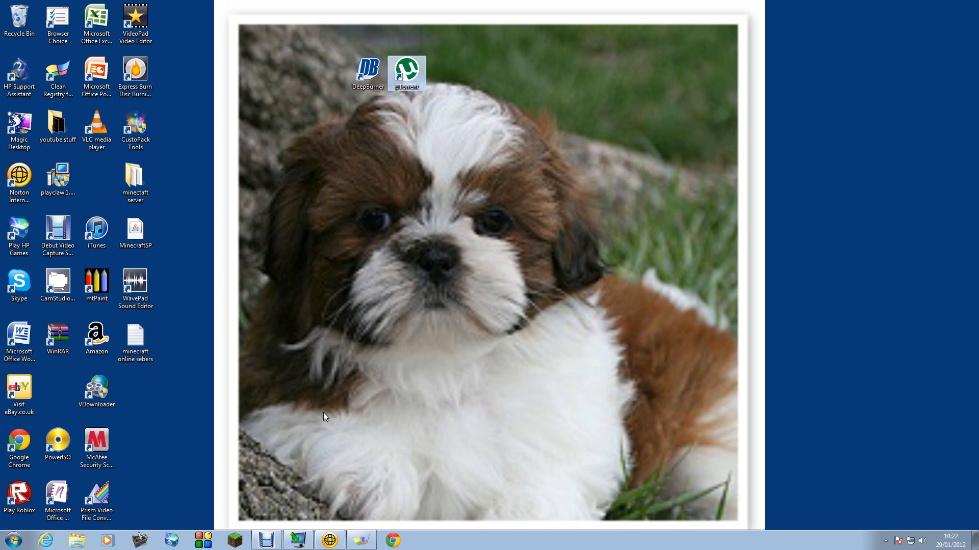
{"action": "mouse_move", "coordinate": [187, 542]}
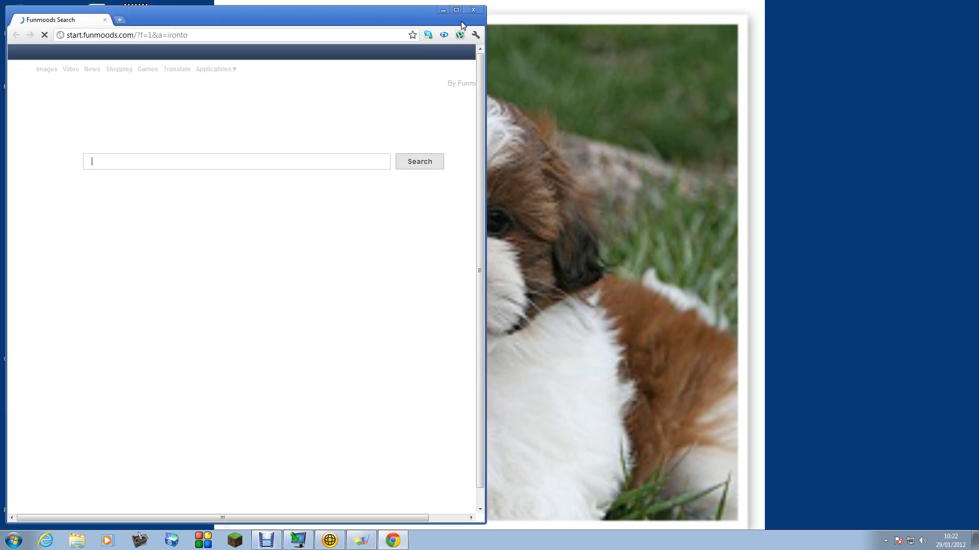
Step: Maximize Chrome and search Funmoods for 'deepburner', correcting the misspelled query
{"action": "left_click", "coordinate": [454, 11]}
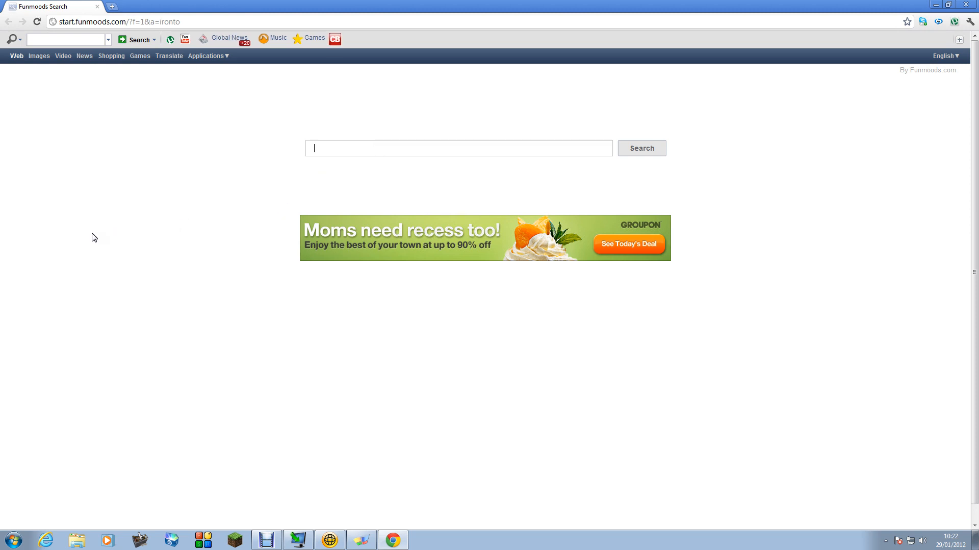
{"action": "mouse_move", "coordinate": [1, 288]}
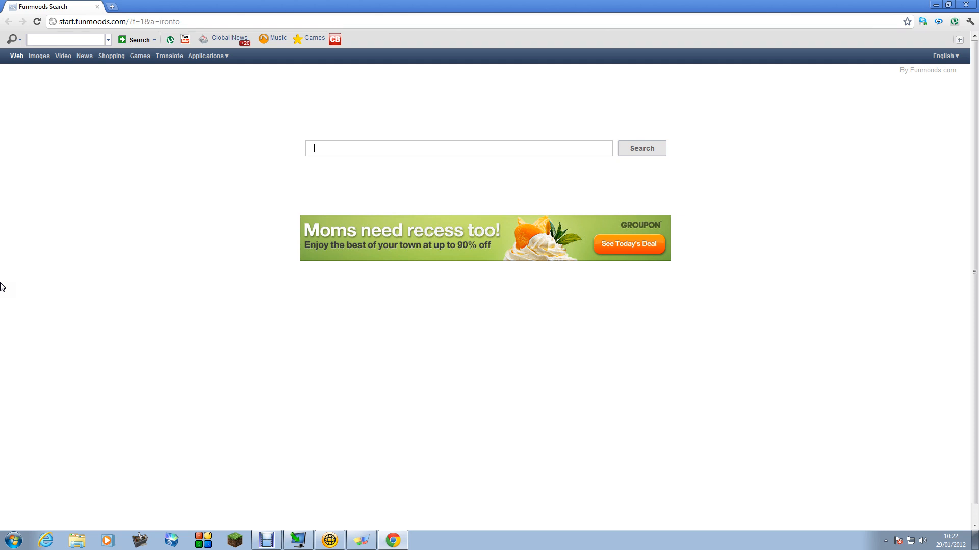
{"action": "mouse_move", "coordinate": [247, 189]}
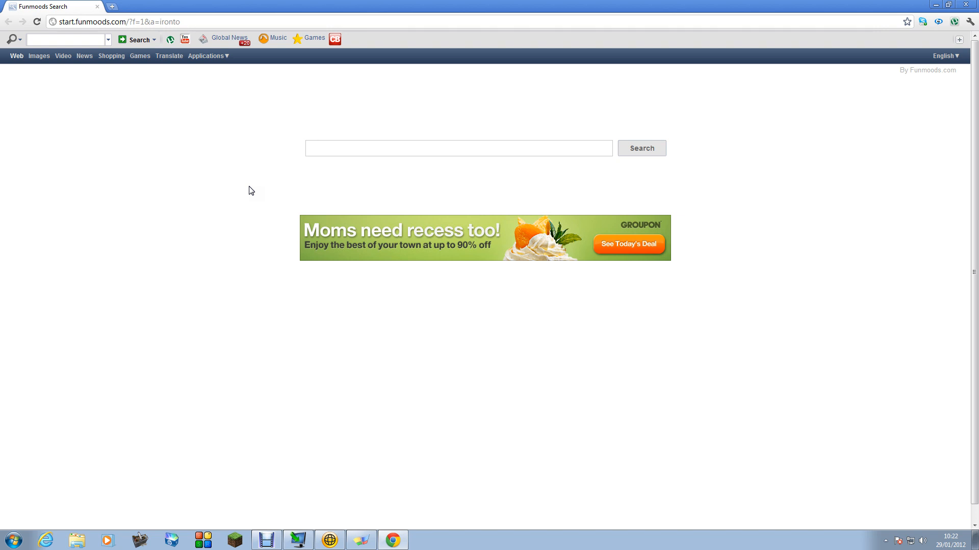
{"action": "type", "text": "deepbu"}
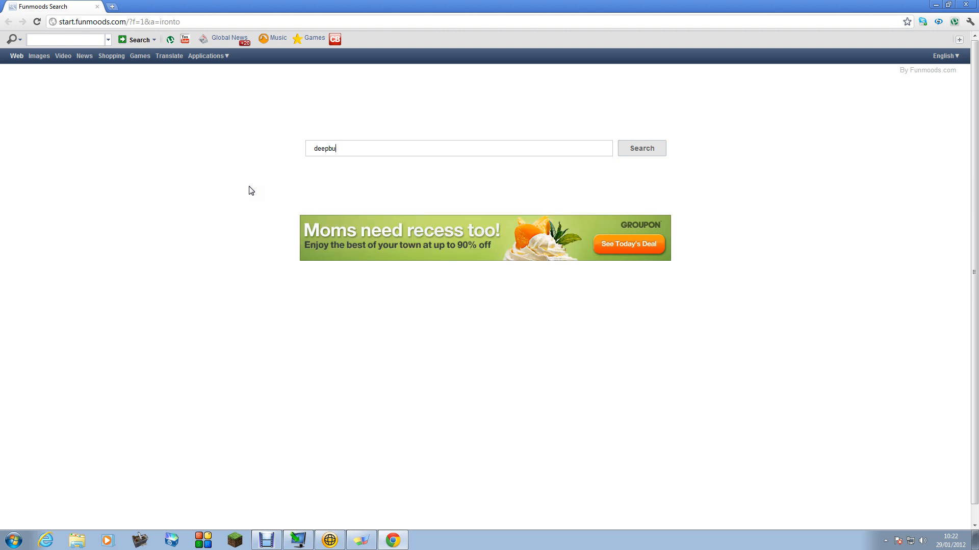
{"action": "type", "text": "ner"}
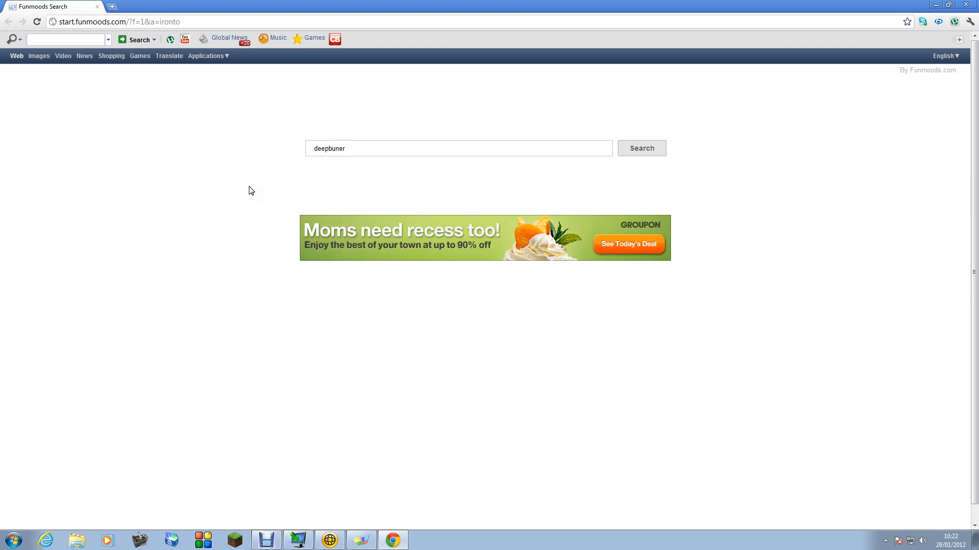
{"action": "mouse_move", "coordinate": [309, 181]}
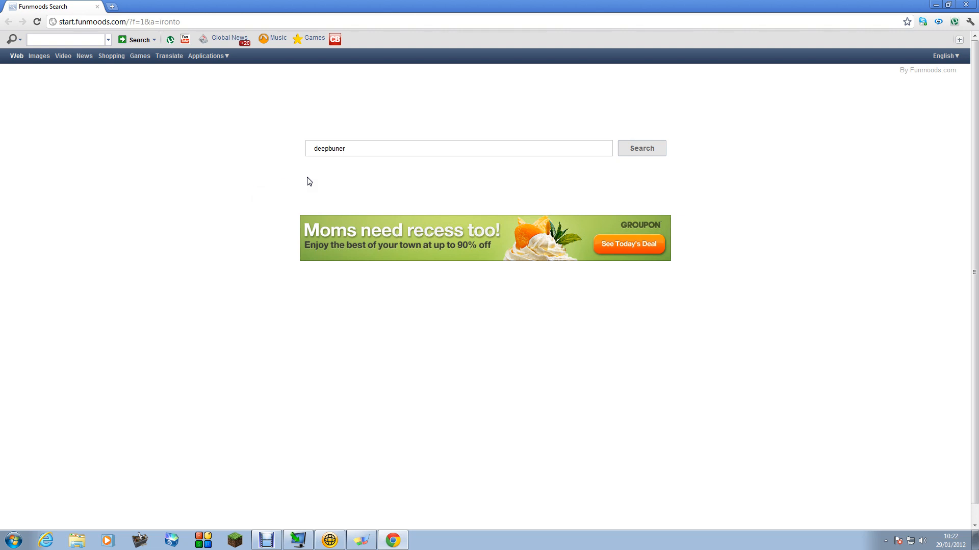
{"action": "left_click", "coordinate": [322, 148]}
{"action": "type", "text": "r"}
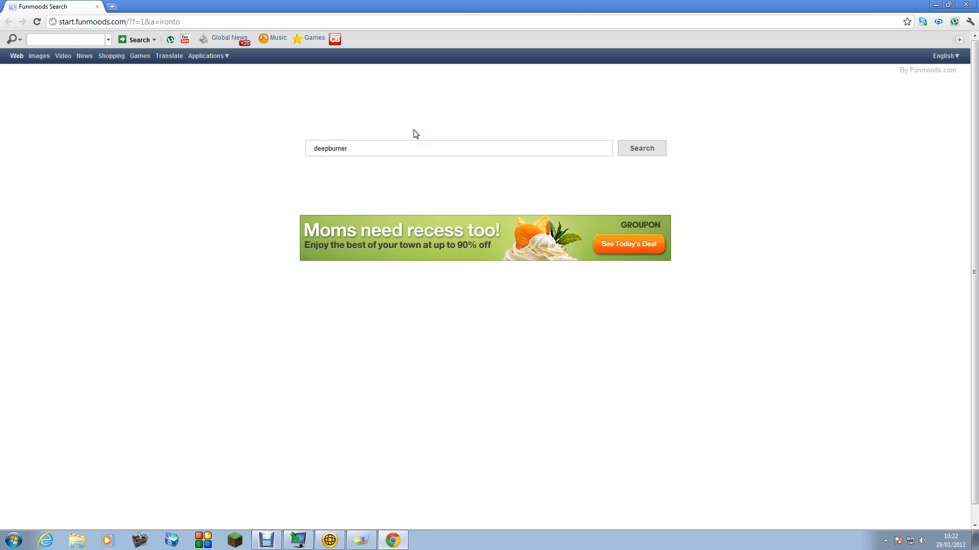
{"action": "left_click", "coordinate": [642, 148]}
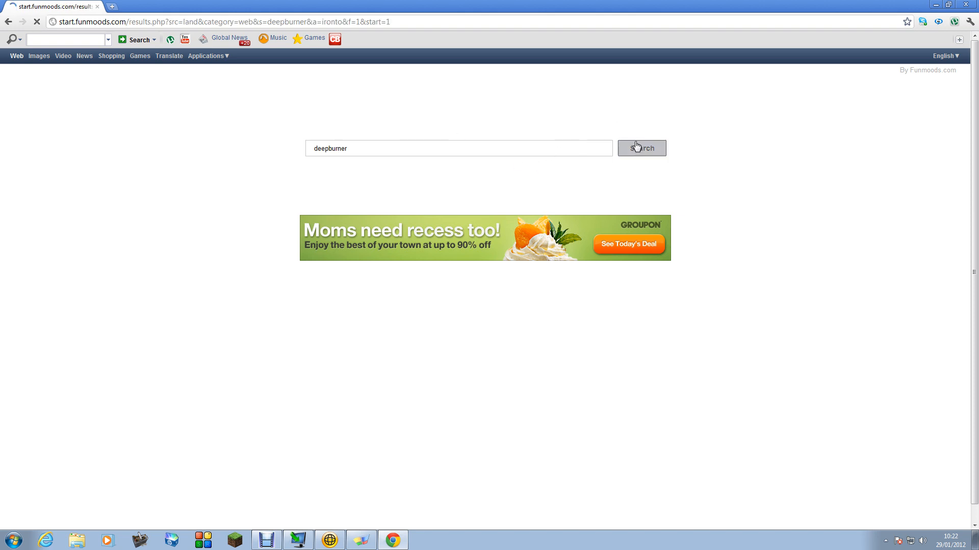
{"action": "left_click", "coordinate": [641, 149]}
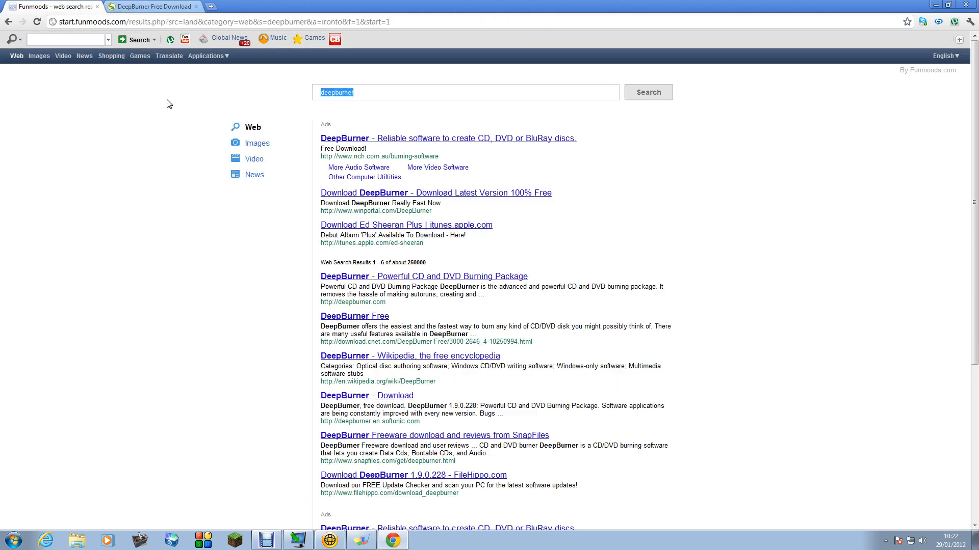
Step: Close the extra DeepBurner tab, discard the DeepDVD Movie download, and return to Funmoods
{"action": "type", "text": "ro"}
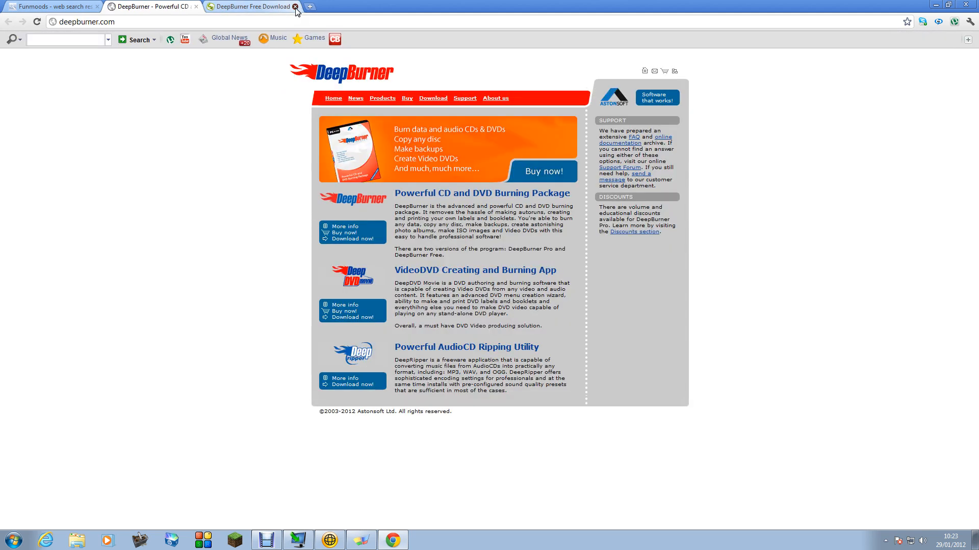
{"action": "left_click", "coordinate": [294, 7]}
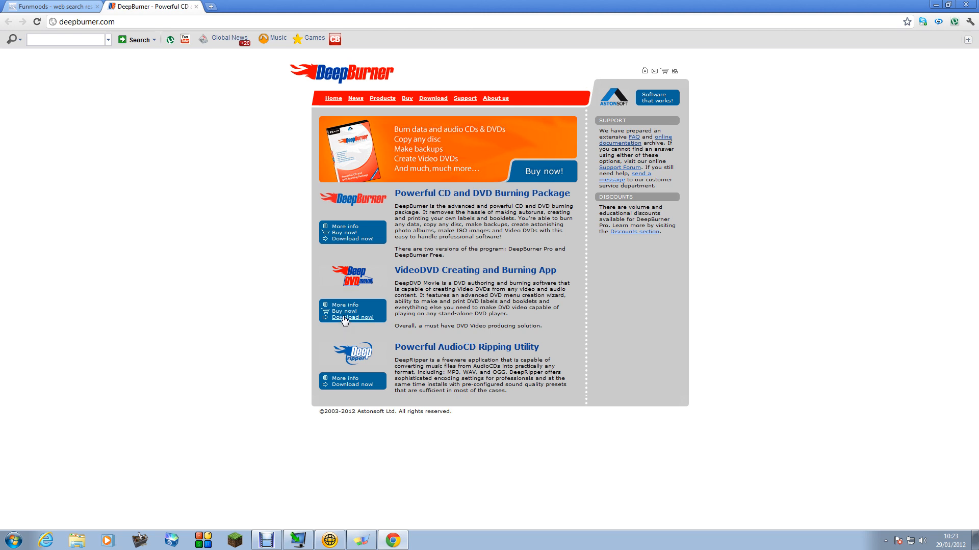
{"action": "left_click", "coordinate": [352, 317]}
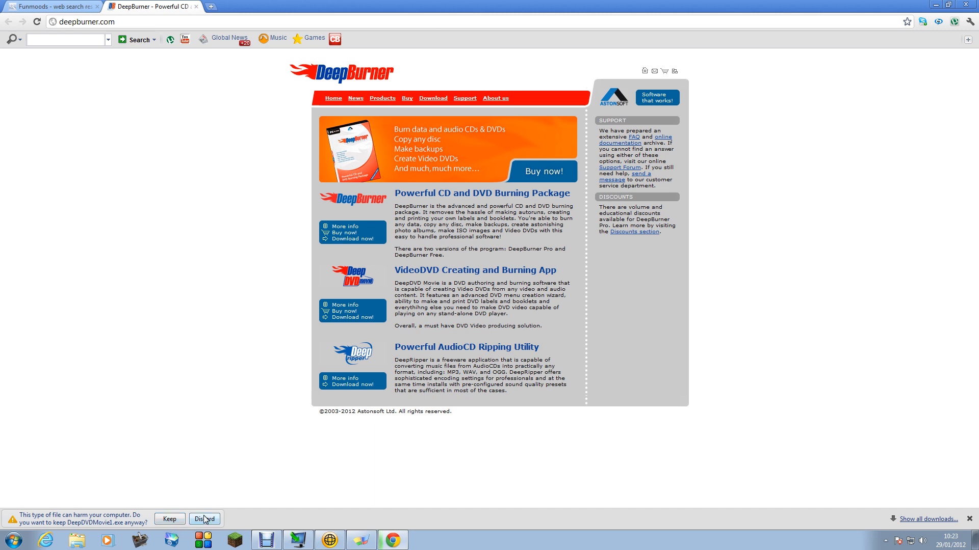
{"action": "left_click", "coordinate": [205, 519]}
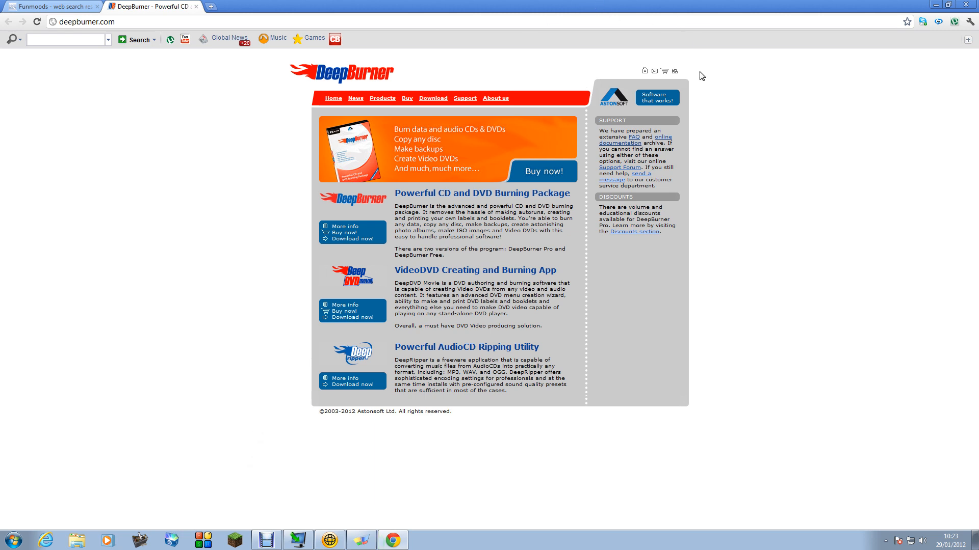
{"action": "mouse_move", "coordinate": [920, 16]}
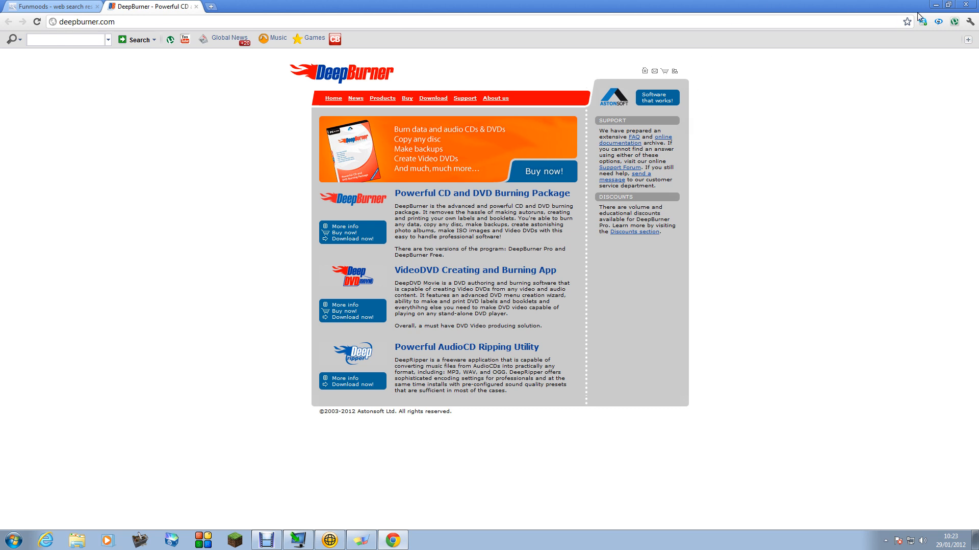
{"action": "mouse_move", "coordinate": [20, 5]}
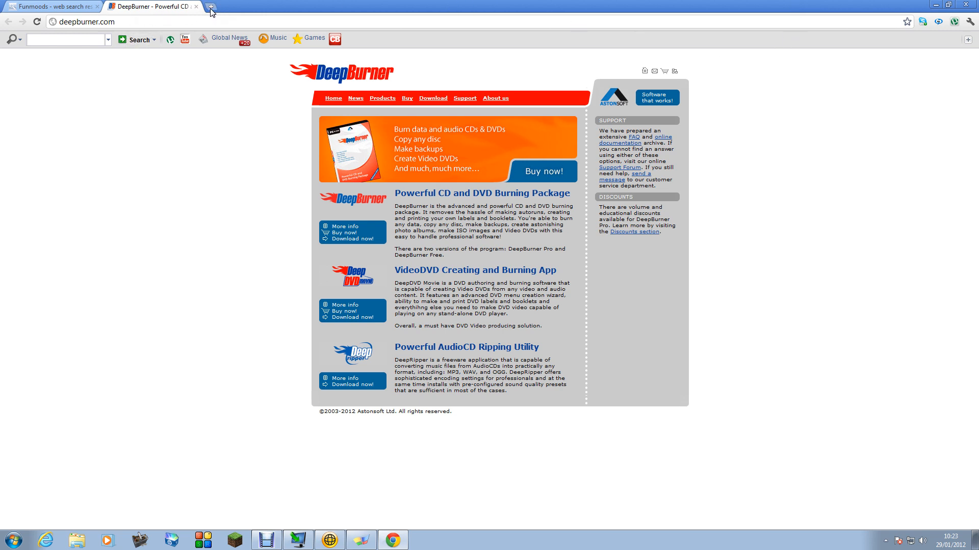
{"action": "left_click", "coordinate": [210, 7]}
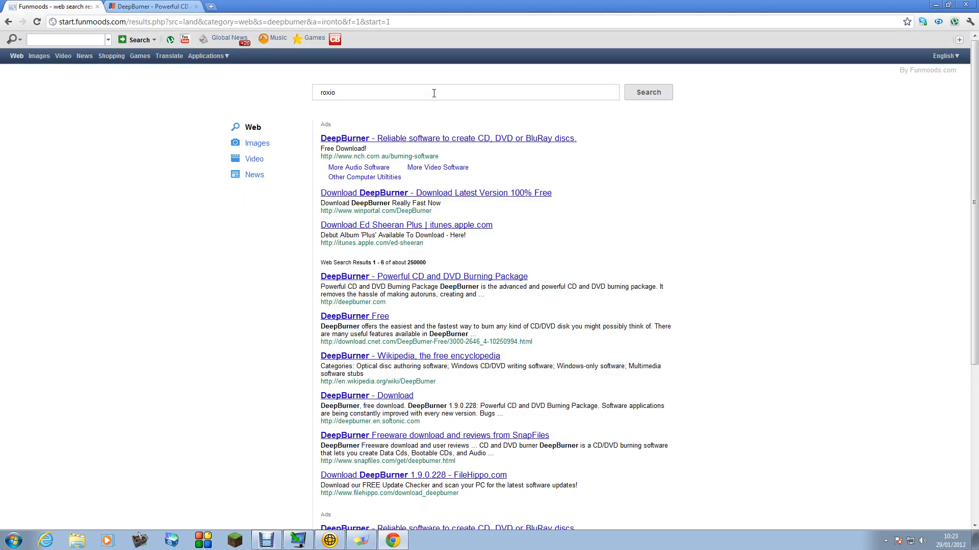
Step: Search Funmoods for 'utorrent download' and open the official utorrent.com download page
{"action": "double_click", "coordinate": [327, 92]}
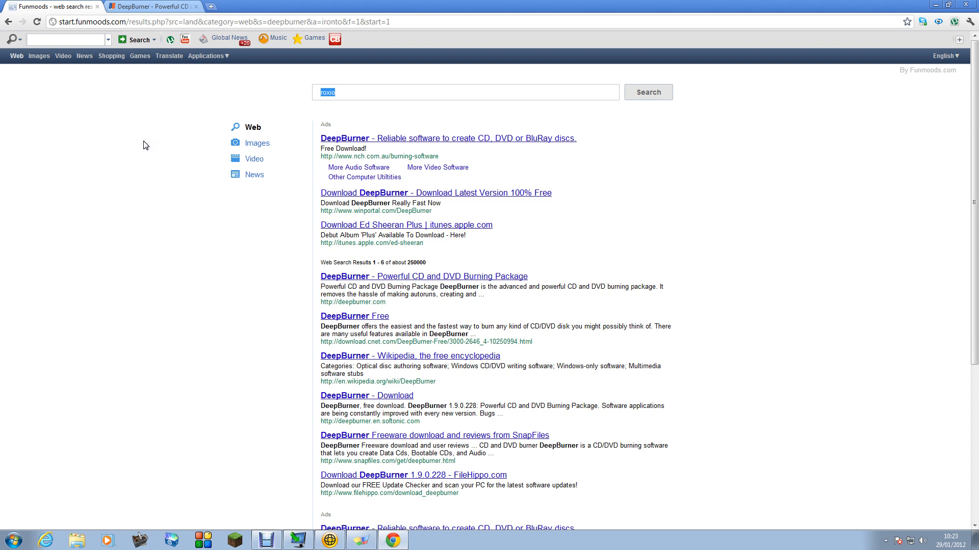
{"action": "type", "text": "u"}
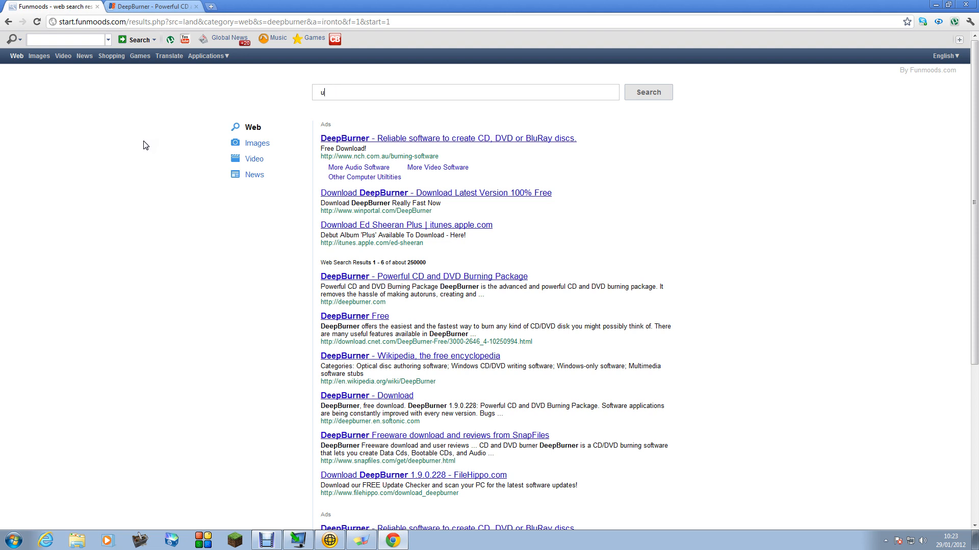
{"action": "type", "text": "torre"}
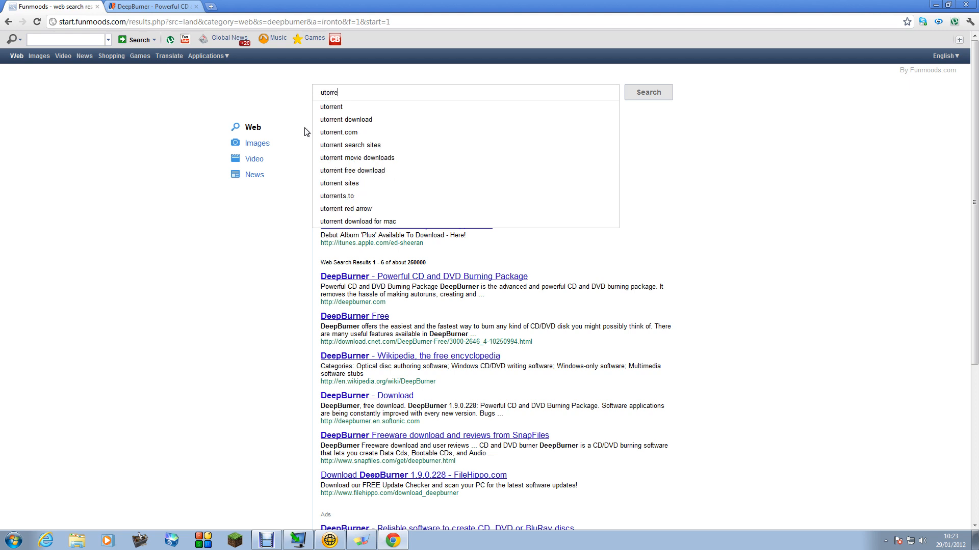
{"action": "left_click", "coordinate": [346, 120]}
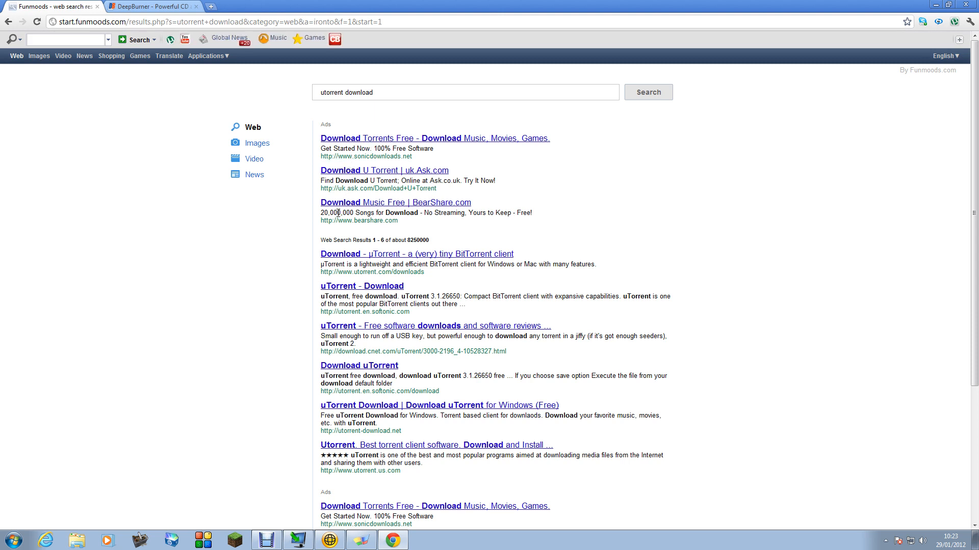
{"action": "left_click", "coordinate": [384, 170]}
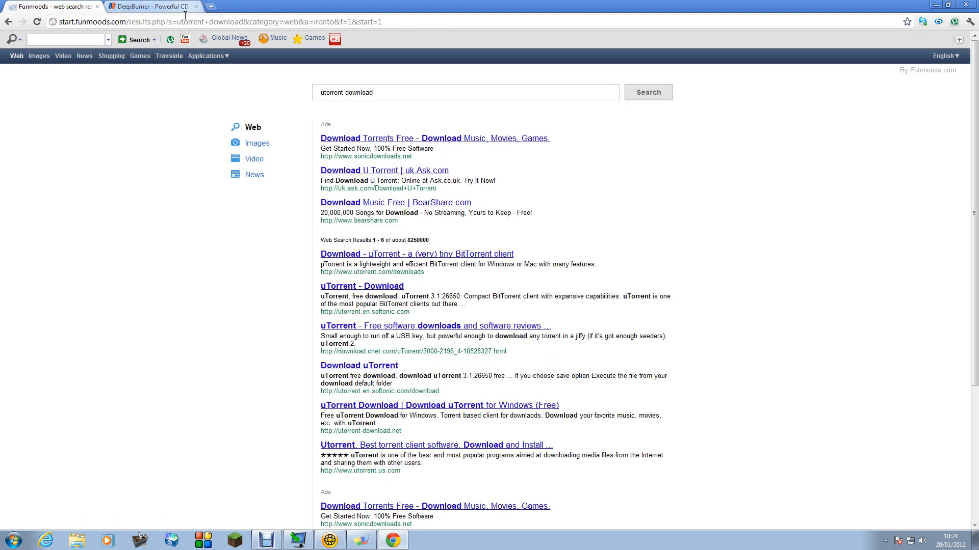
{"action": "mouse_move", "coordinate": [390, 257]}
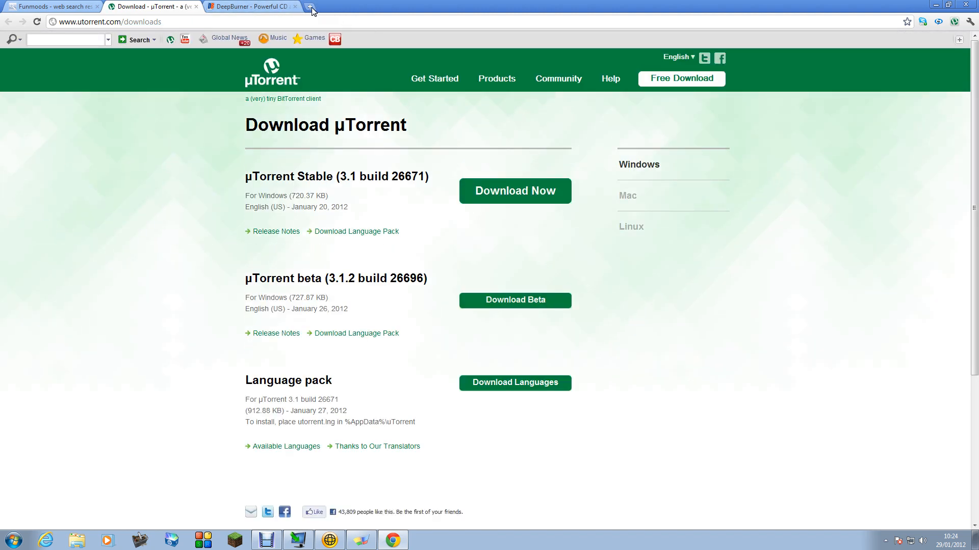
{"action": "left_click", "coordinate": [310, 7]}
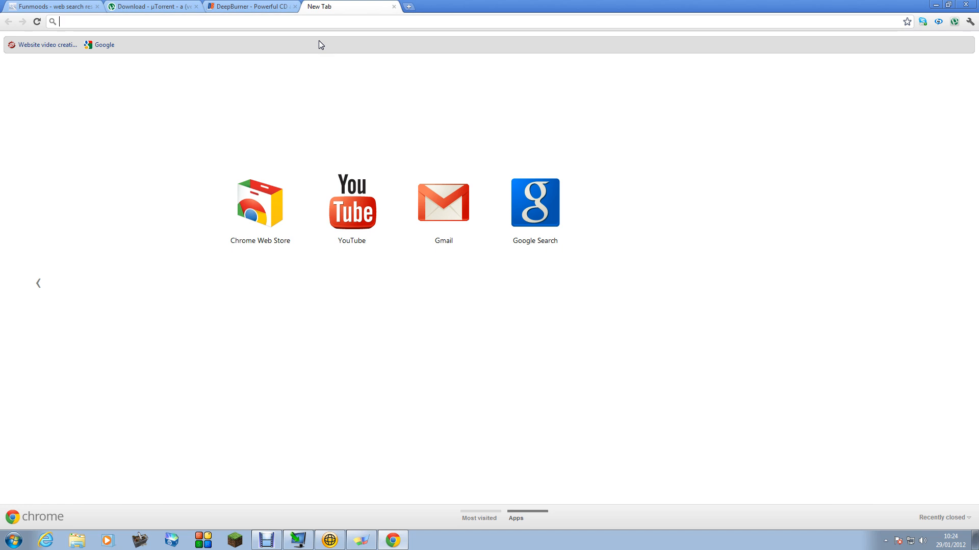
Step: Visit piratebay.com from the omnibox, then close that fake PirateBay tab
{"action": "type", "text": "pir"}
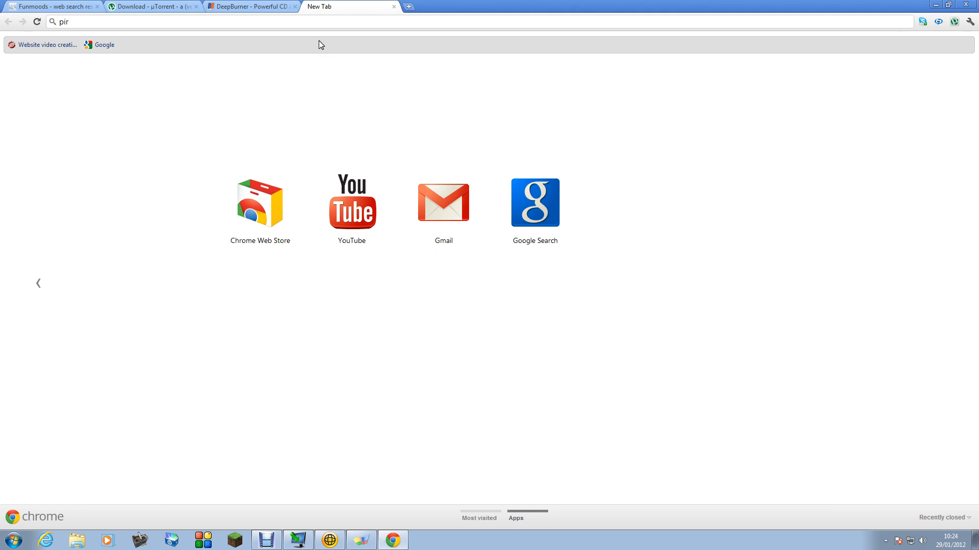
{"action": "type", "text": "ate"}
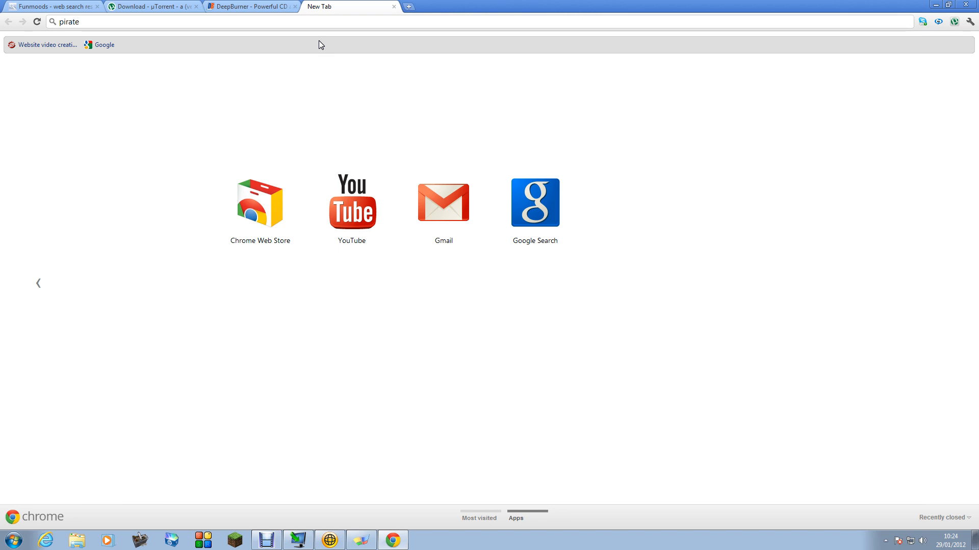
{"action": "type", "text": "bay"}
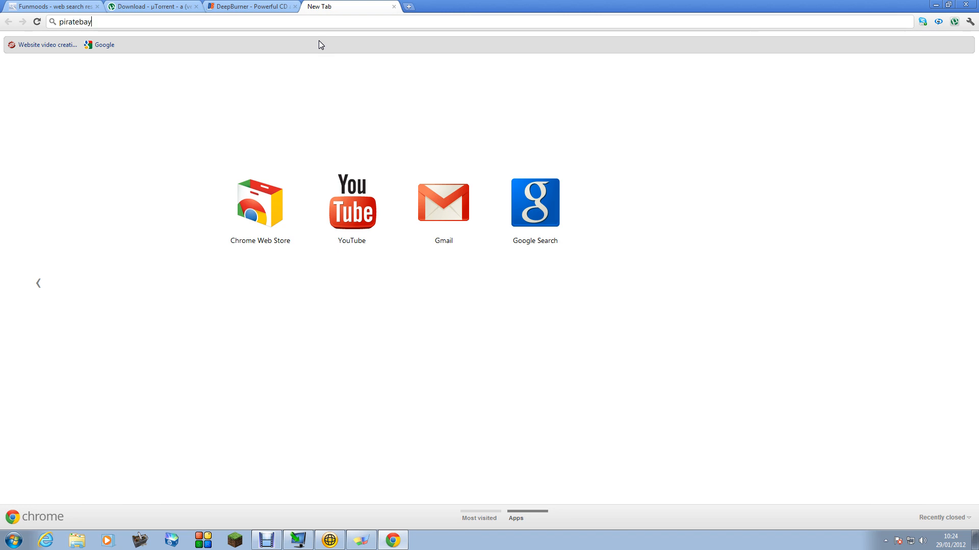
{"action": "type", "text": ".com"}
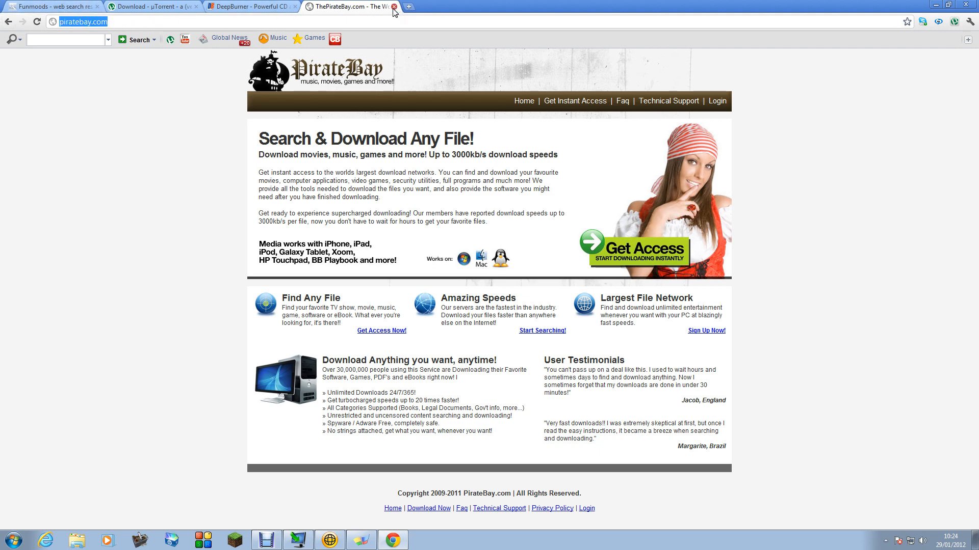
{"action": "left_click", "coordinate": [394, 8]}
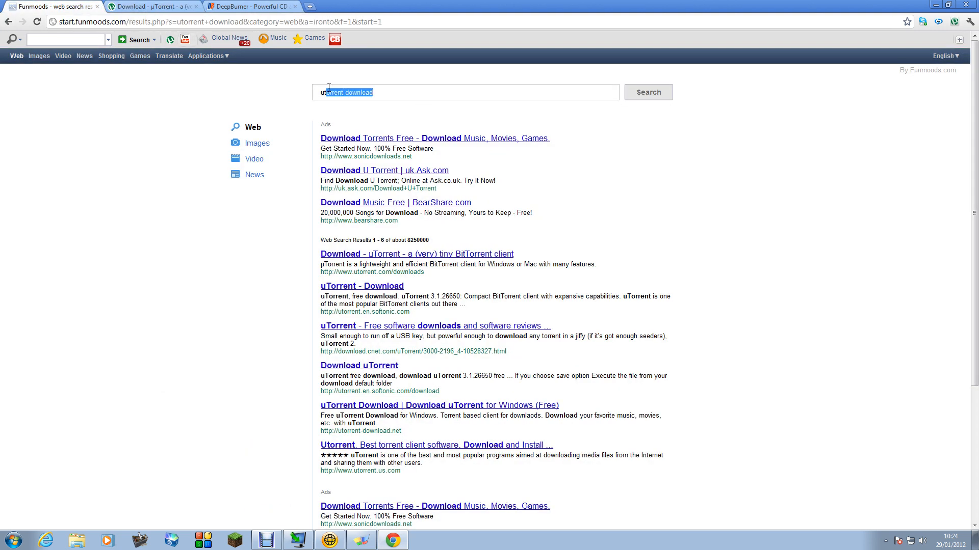
Step: Search Funmoods for 'piritebay' using the suggestion
{"action": "type", "text": "p"}
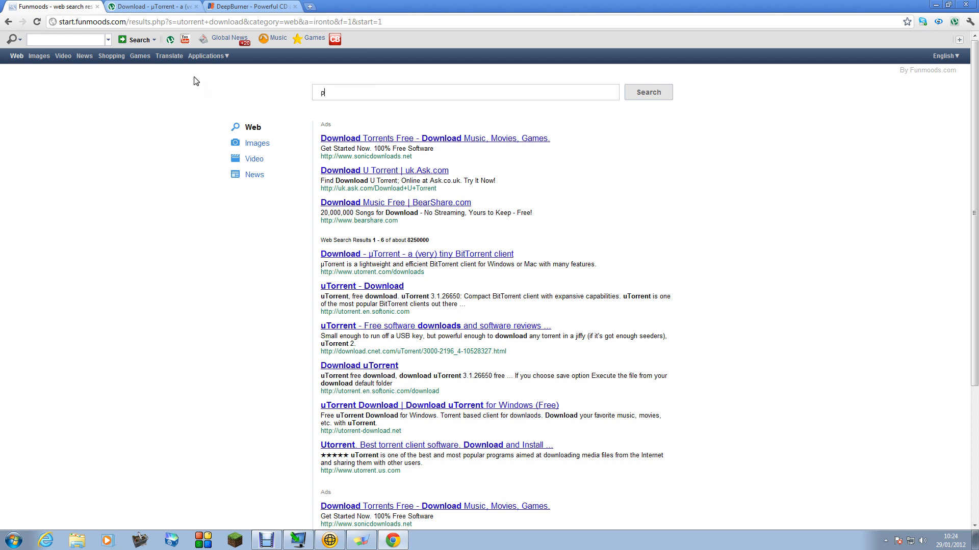
{"action": "type", "text": "irite"}
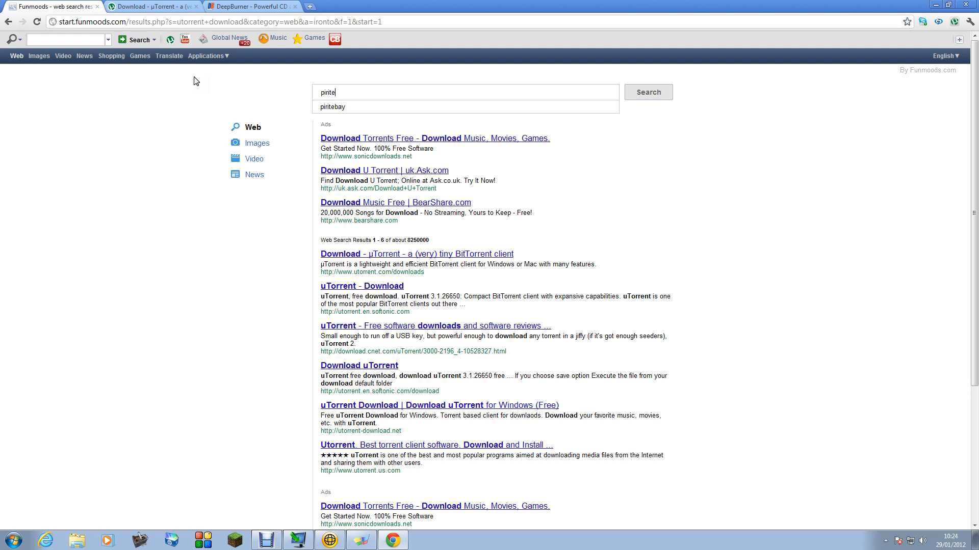
{"action": "left_click", "coordinate": [333, 107]}
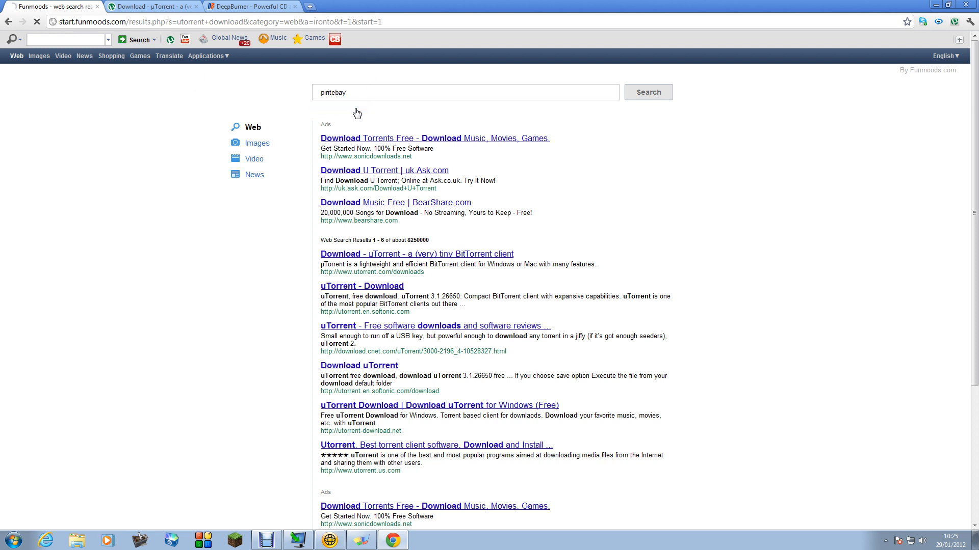
{"action": "left_click", "coordinate": [648, 92]}
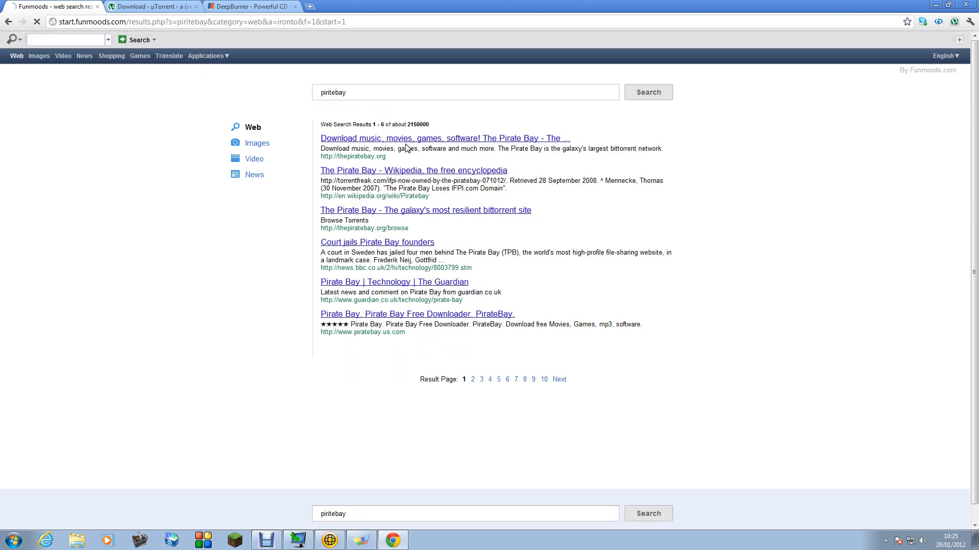
Step: Open thepiratebay.org from the results and search torrents for 'baby jeneus'
{"action": "left_click", "coordinate": [442, 139]}
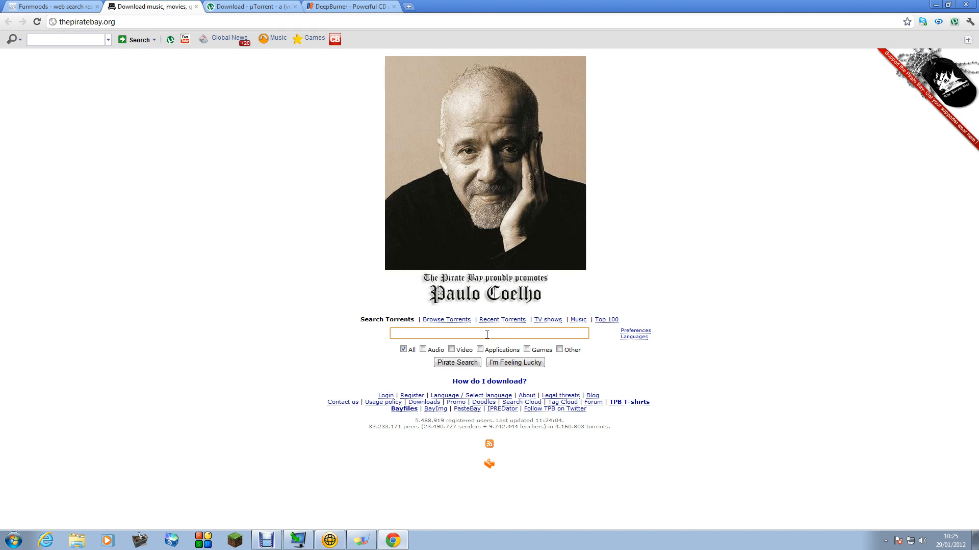
{"action": "mouse_move", "coordinate": [481, 329]}
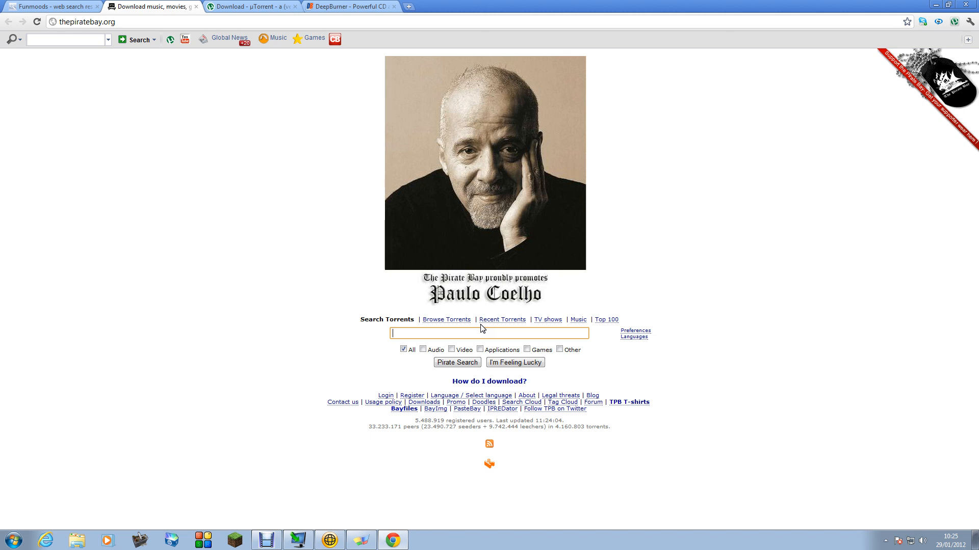
{"action": "type", "text": "baby j"}
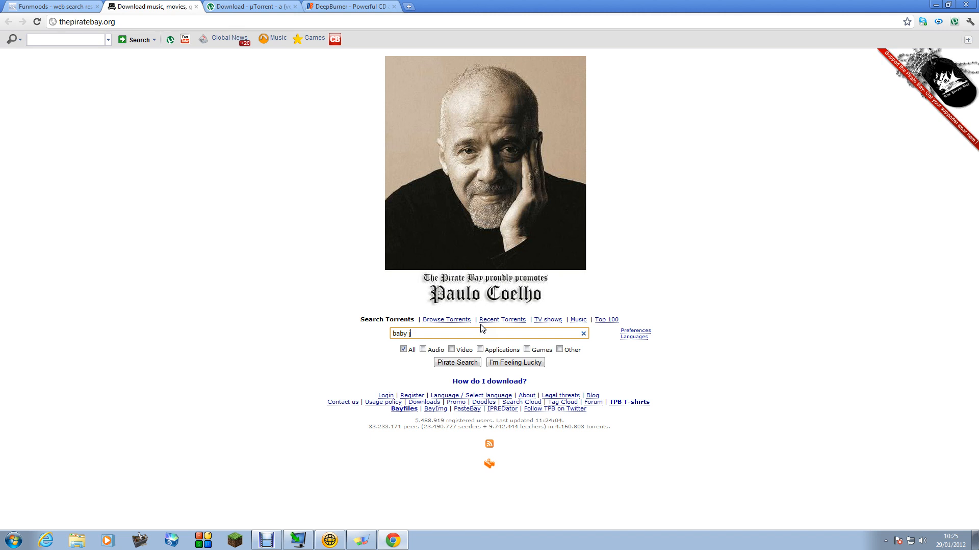
{"action": "type", "text": "ene"}
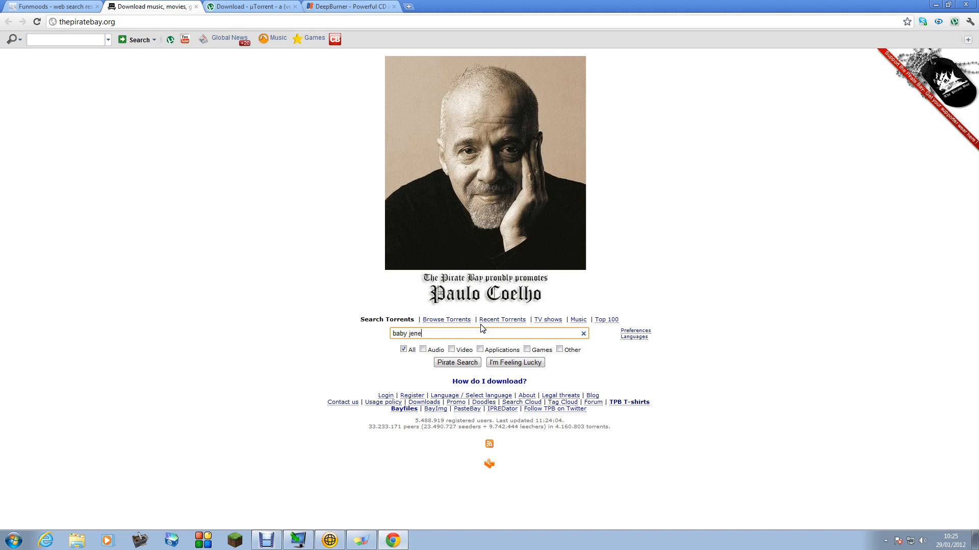
{"action": "type", "text": "us"}
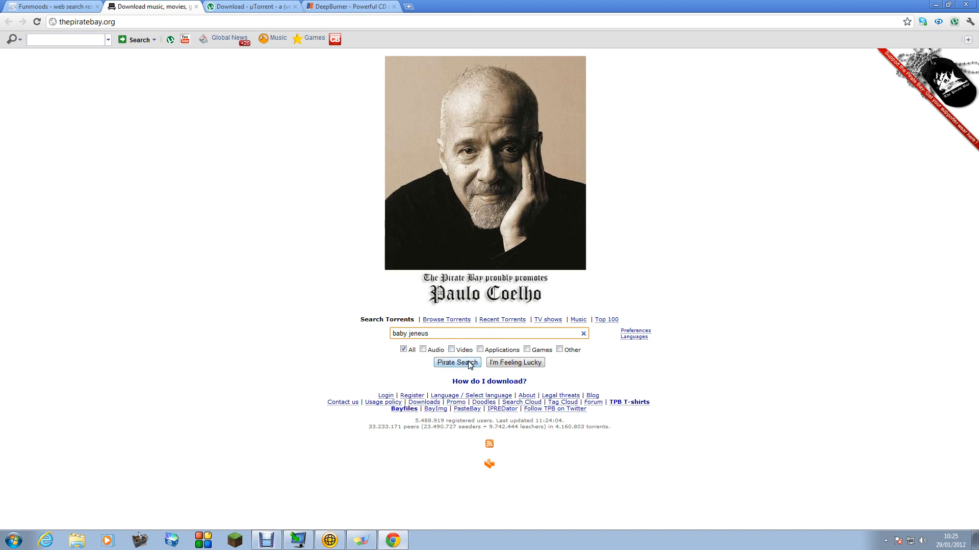
{"action": "left_click", "coordinate": [457, 362]}
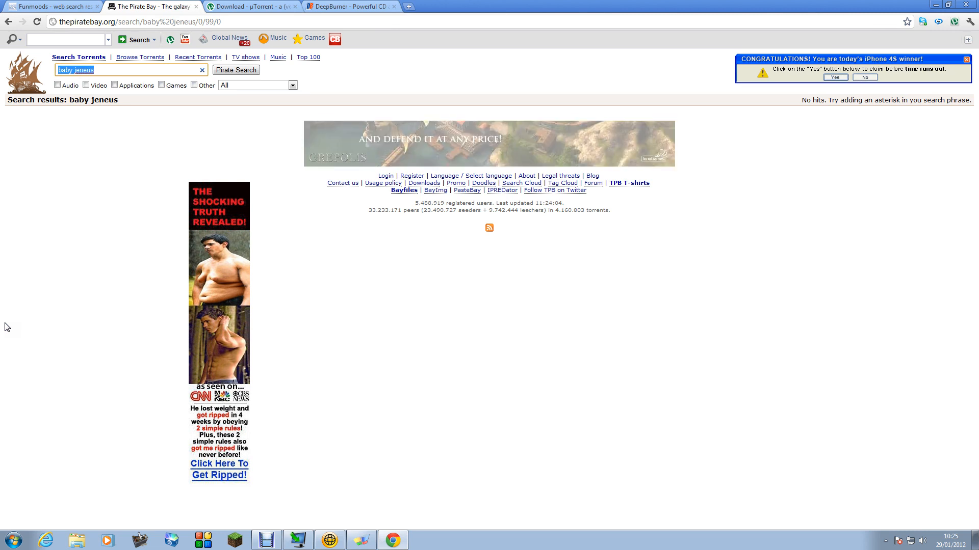
{"action": "type", "text": "to"}
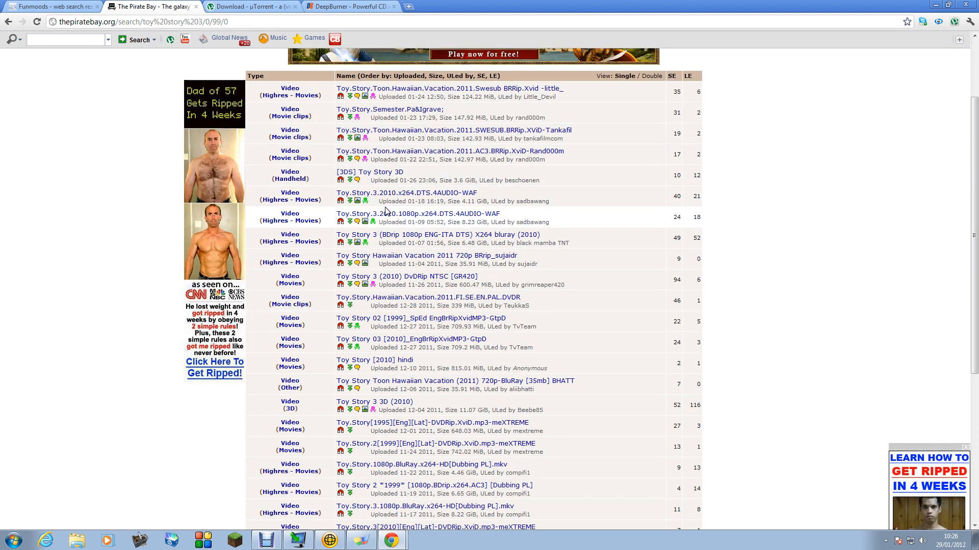
{"action": "mouse_move", "coordinate": [395, 127]}
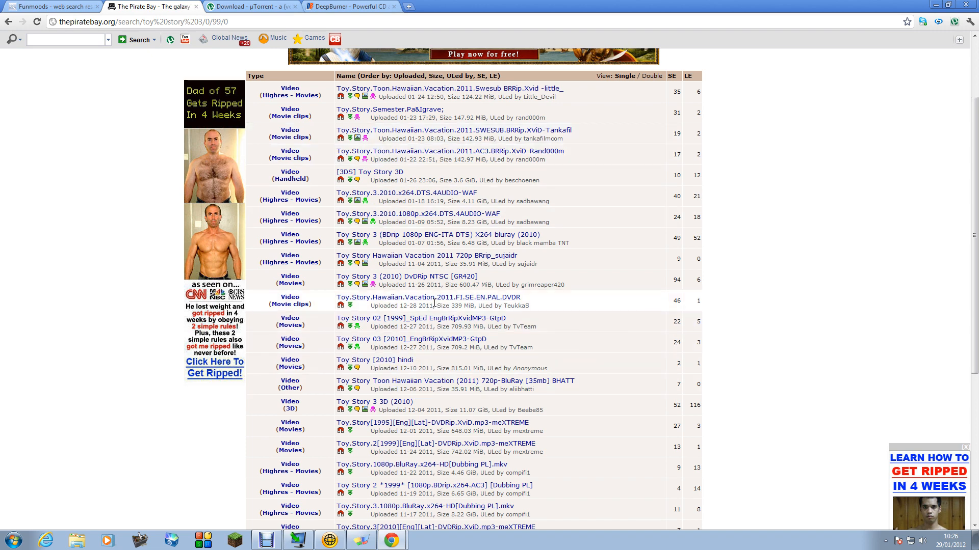
{"action": "mouse_move", "coordinate": [423, 357]}
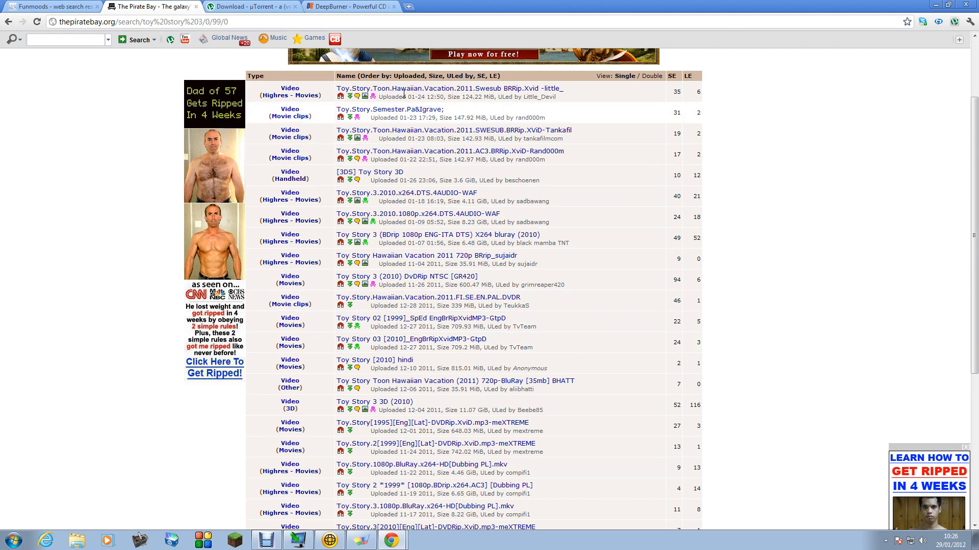
{"action": "mouse_move", "coordinate": [402, 92]}
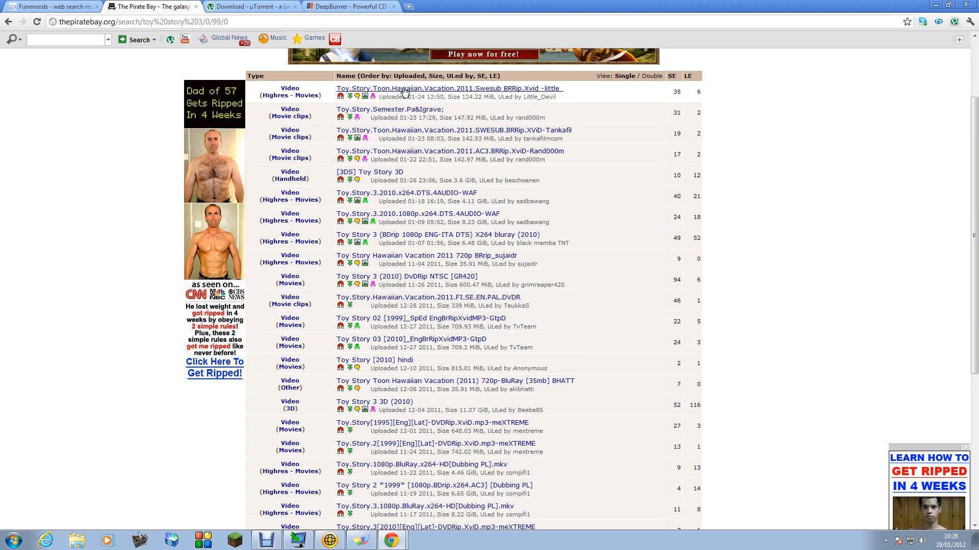
{"action": "mouse_move", "coordinate": [390, 117]}
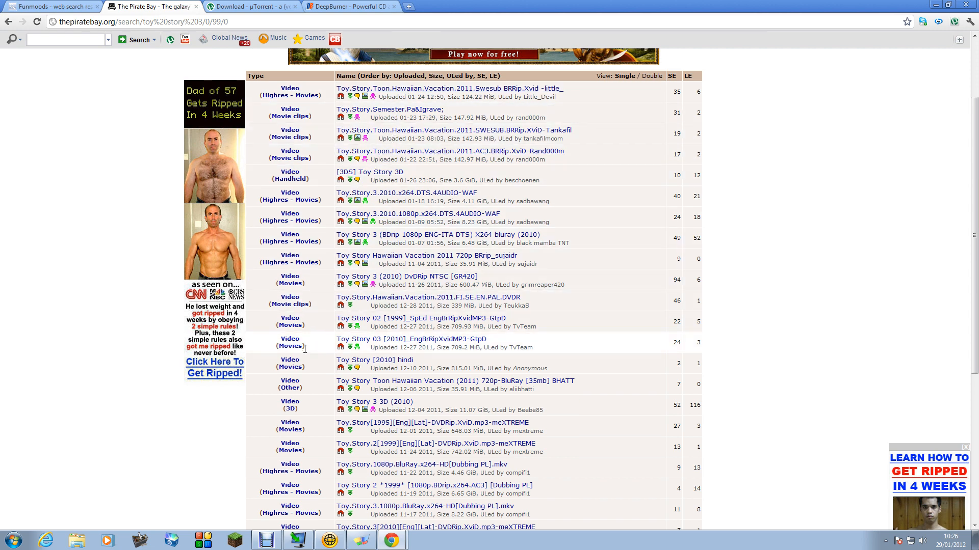
{"action": "scroll", "scroll_direction": "down", "scroll_amount": 3}
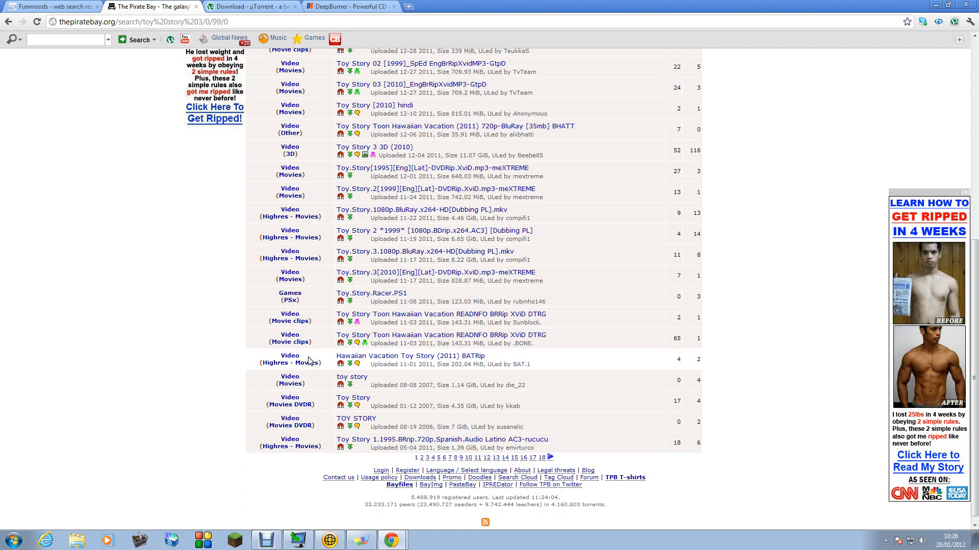
{"action": "mouse_move", "coordinate": [392, 275]}
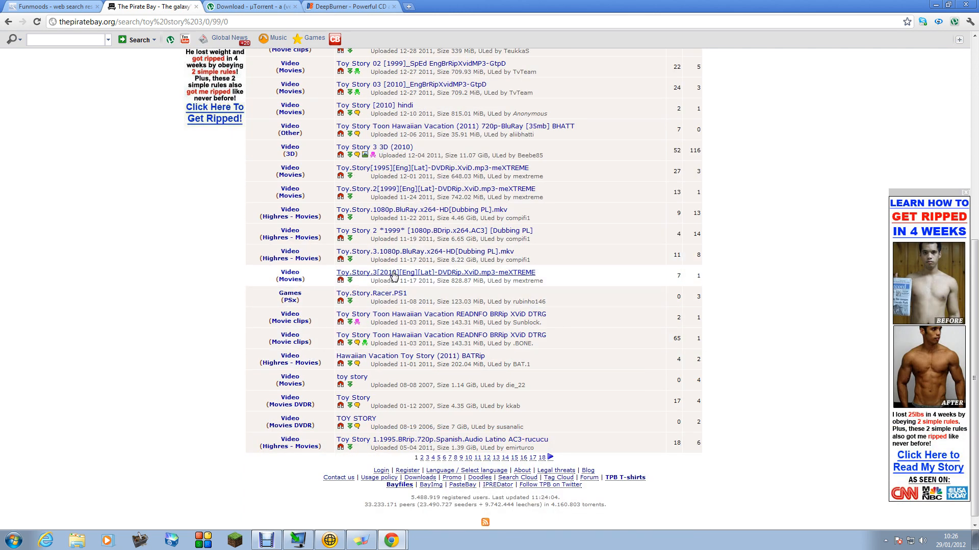
Step: Download and open the Toy.Story.3 2010 meXTREME DVDRip torrent file, declining the magnet launch
{"action": "left_click", "coordinate": [443, 272]}
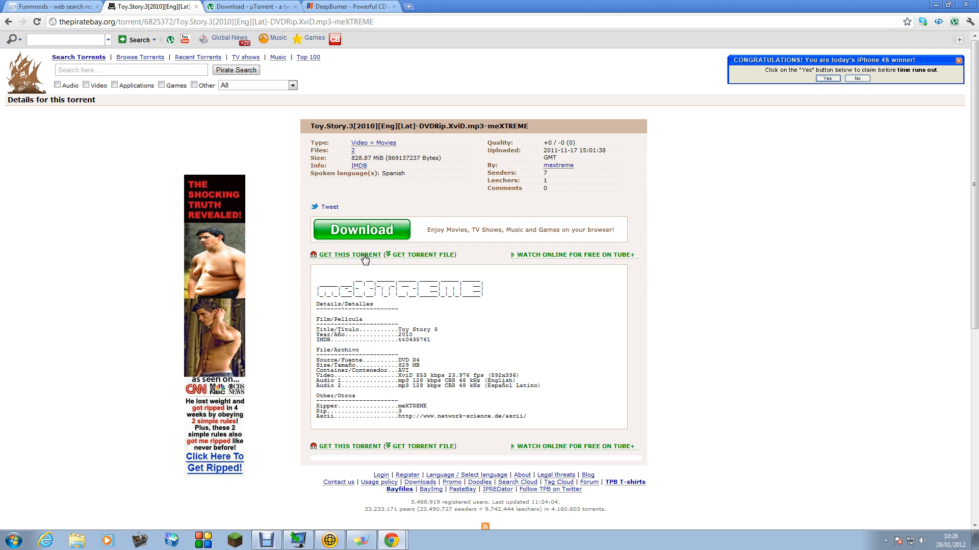
{"action": "left_click", "coordinate": [349, 254]}
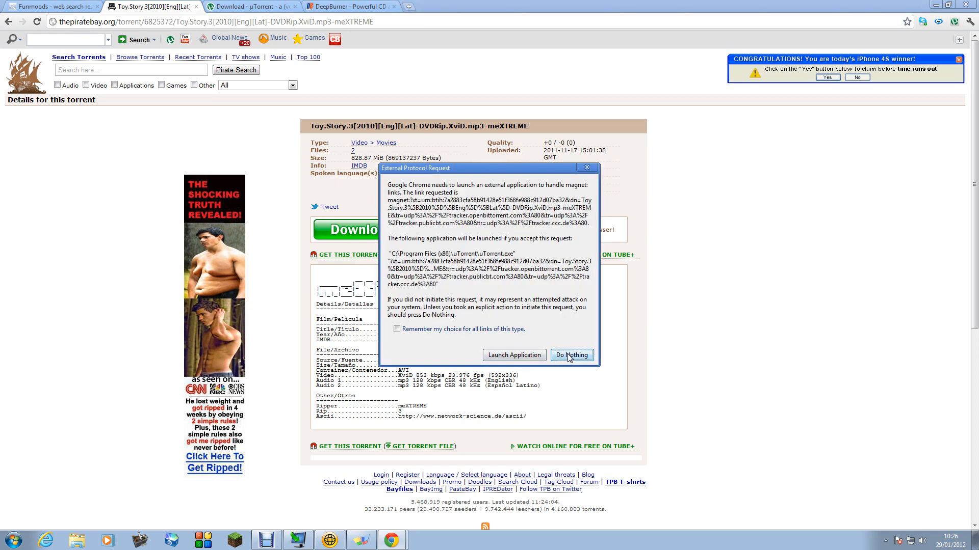
{"action": "left_click", "coordinate": [572, 355]}
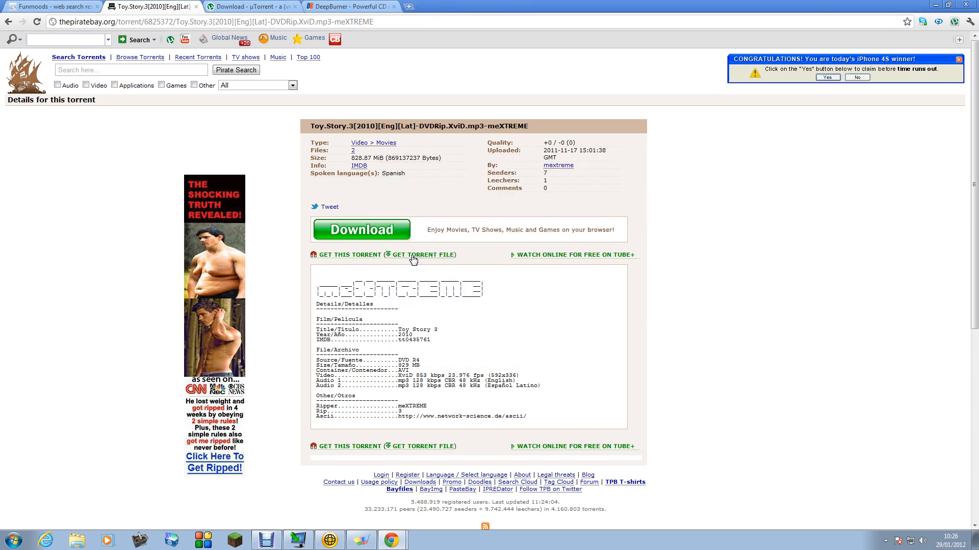
{"action": "left_click", "coordinate": [421, 255]}
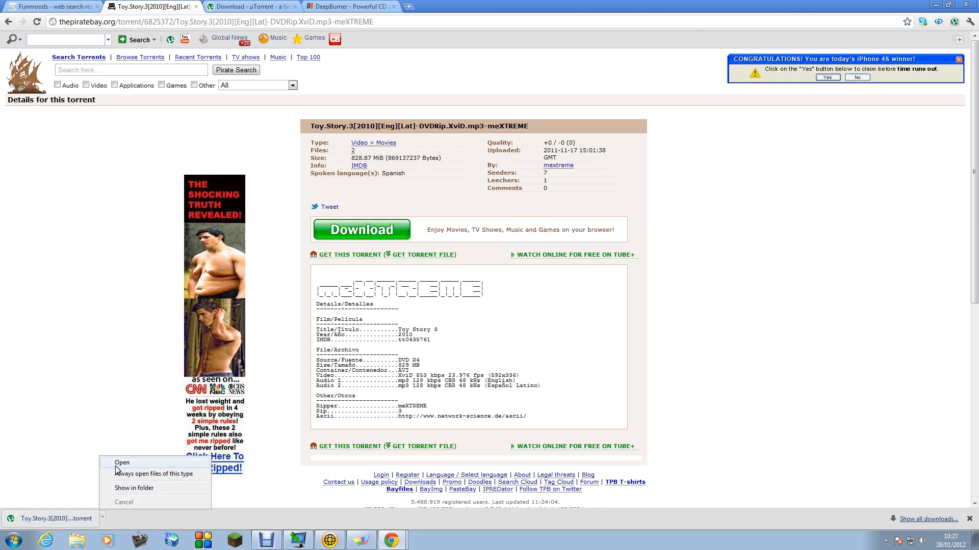
{"action": "left_click", "coordinate": [123, 462]}
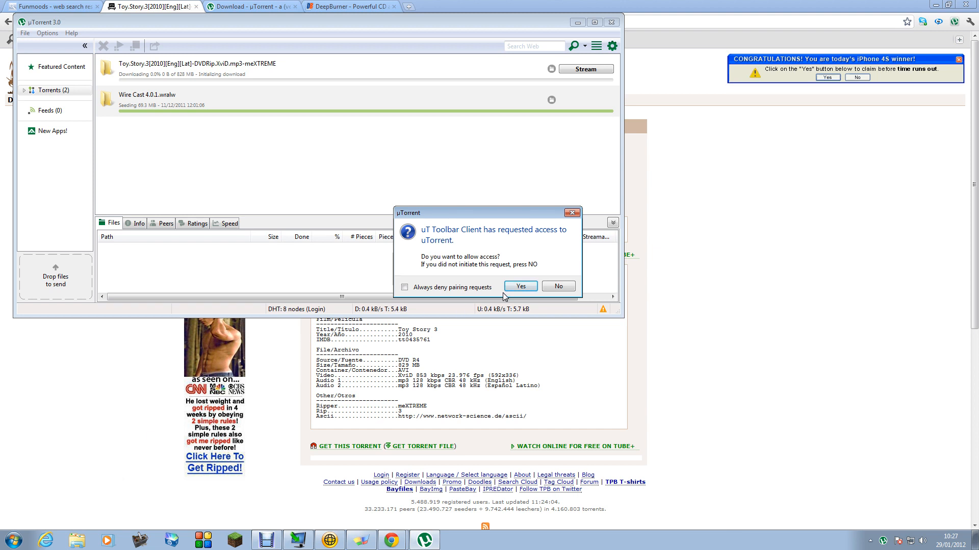
Step: Allow the uT Toolbar Client access to uTorrent
{"action": "left_click", "coordinate": [521, 286]}
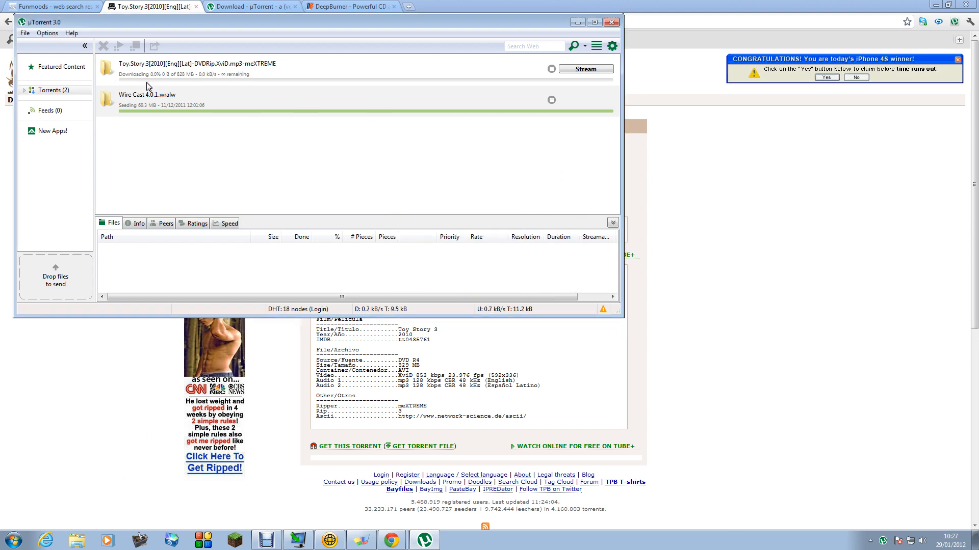
{"action": "mouse_move", "coordinate": [100, 55]}
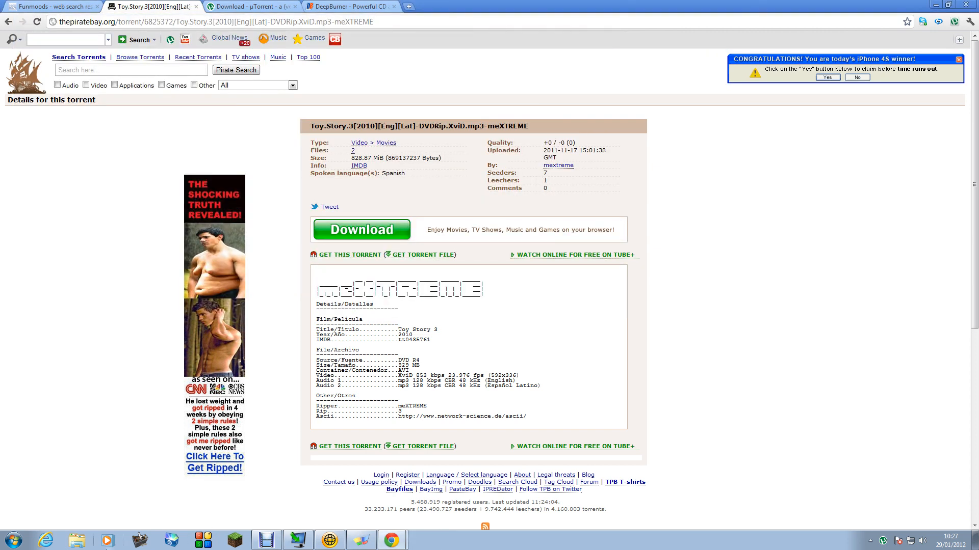
Step: Launch DeepBurner from Start search and choose a data CD/DVD multisession disk project
{"action": "left_click", "coordinate": [12, 539]}
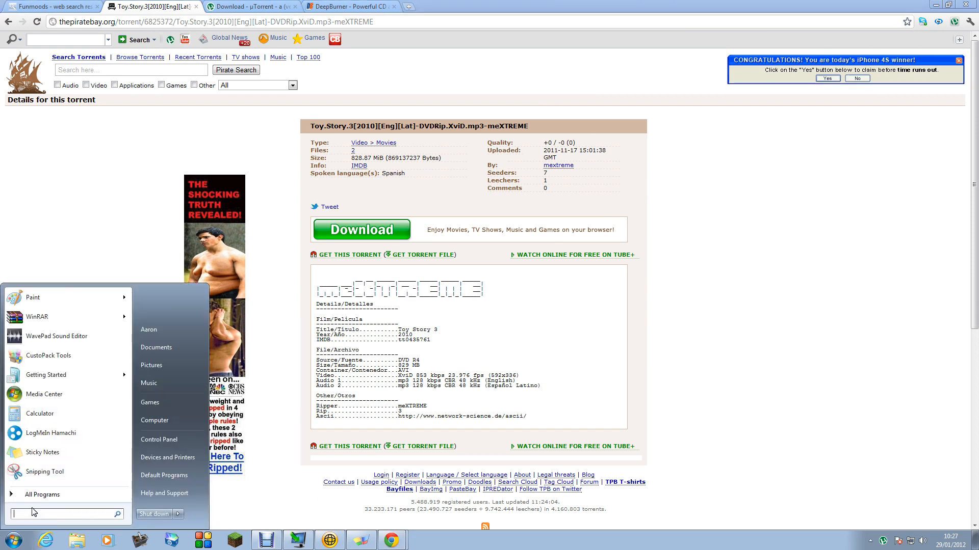
{"action": "type", "text": "dee"}
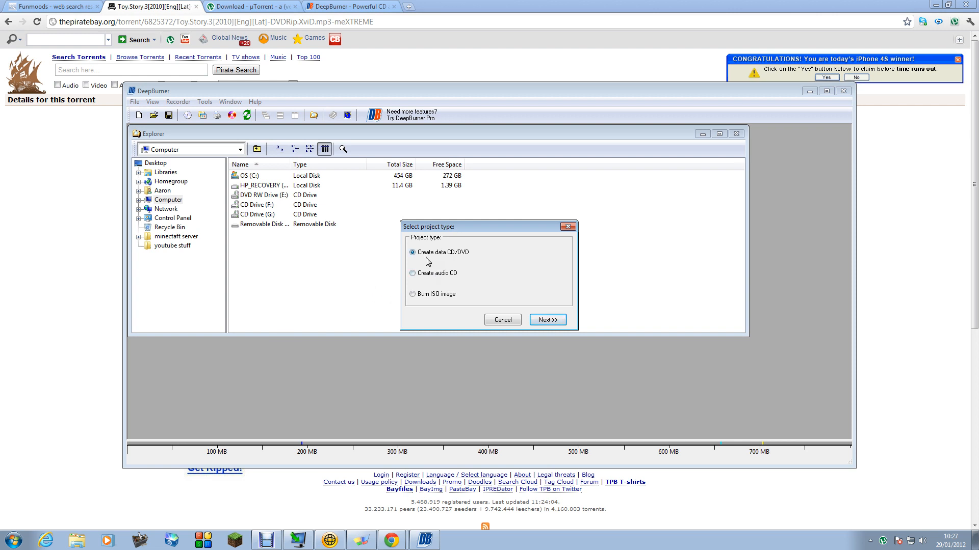
{"action": "mouse_move", "coordinate": [503, 334]}
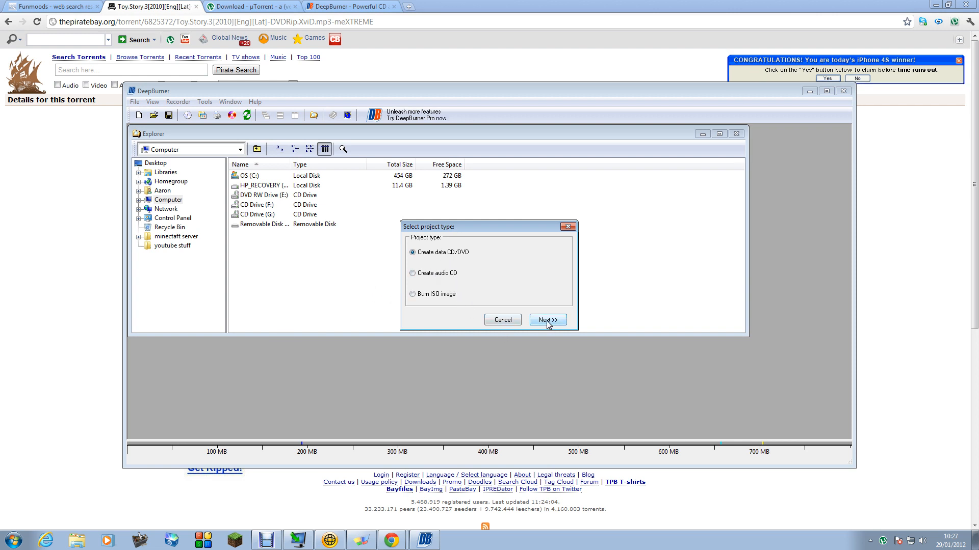
{"action": "left_click", "coordinate": [546, 320]}
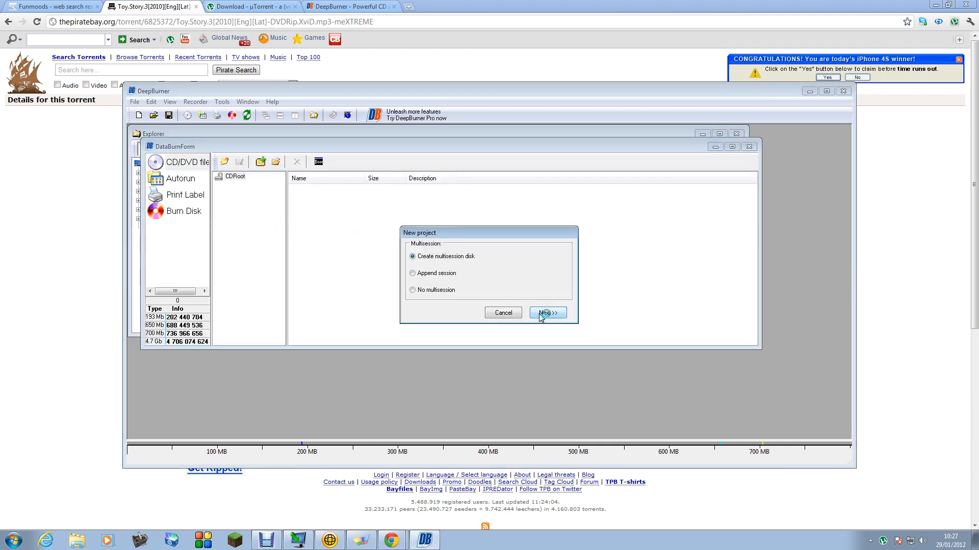
{"action": "left_click", "coordinate": [547, 312]}
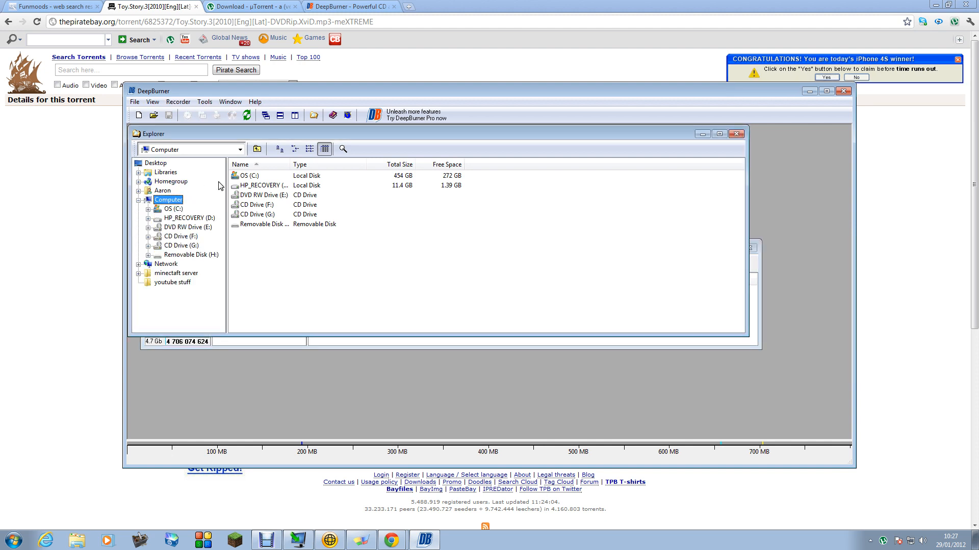
Step: Browse DeepBurner's explorer through C:, Users and the user folder, then close the data project
{"action": "double_click", "coordinate": [246, 175]}
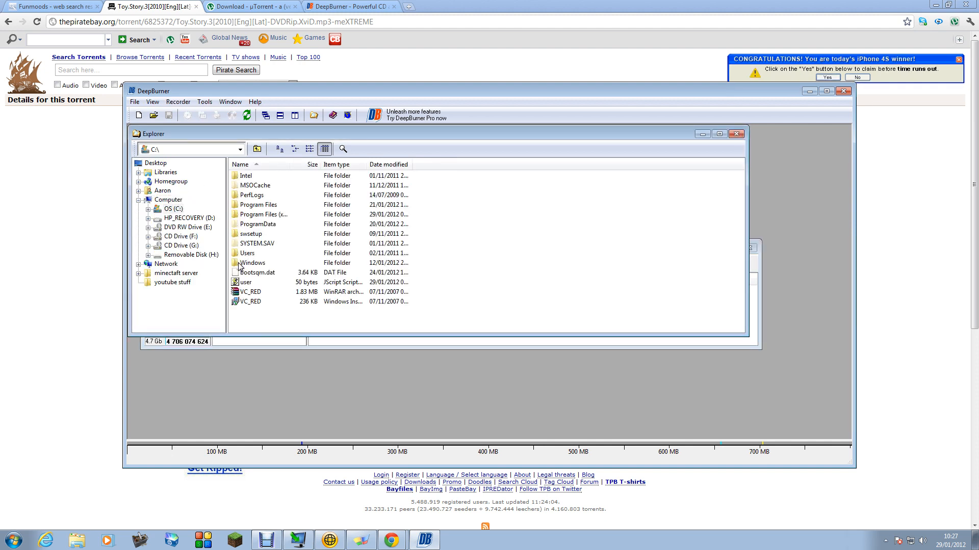
{"action": "double_click", "coordinate": [253, 252]}
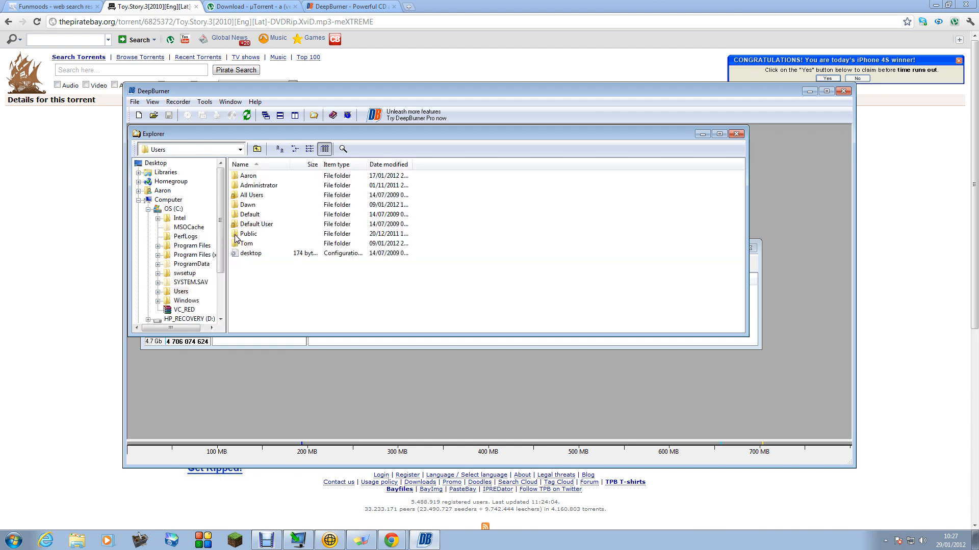
{"action": "double_click", "coordinate": [246, 243]}
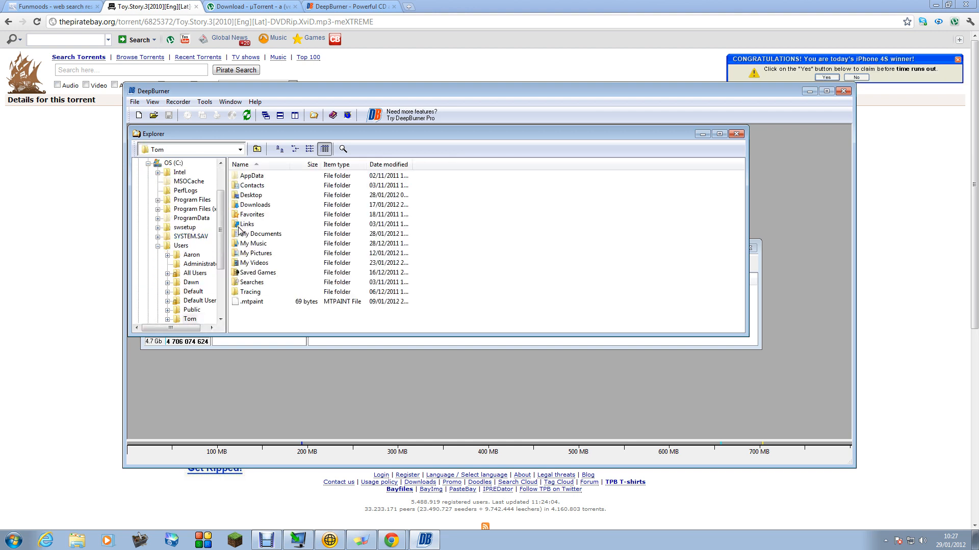
{"action": "mouse_move", "coordinate": [235, 287]}
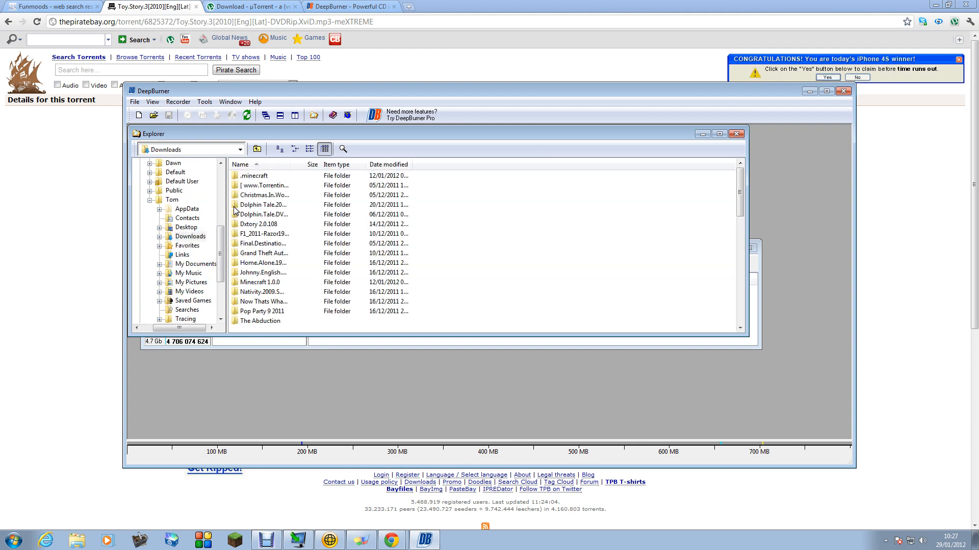
{"action": "scroll", "scroll_direction": "down", "scroll_amount": 3}
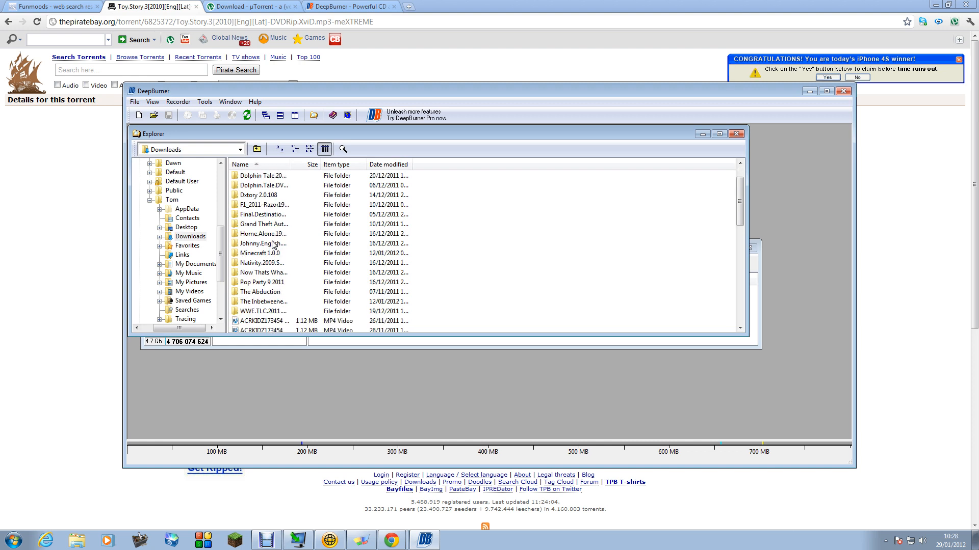
{"action": "mouse_move", "coordinate": [279, 325]}
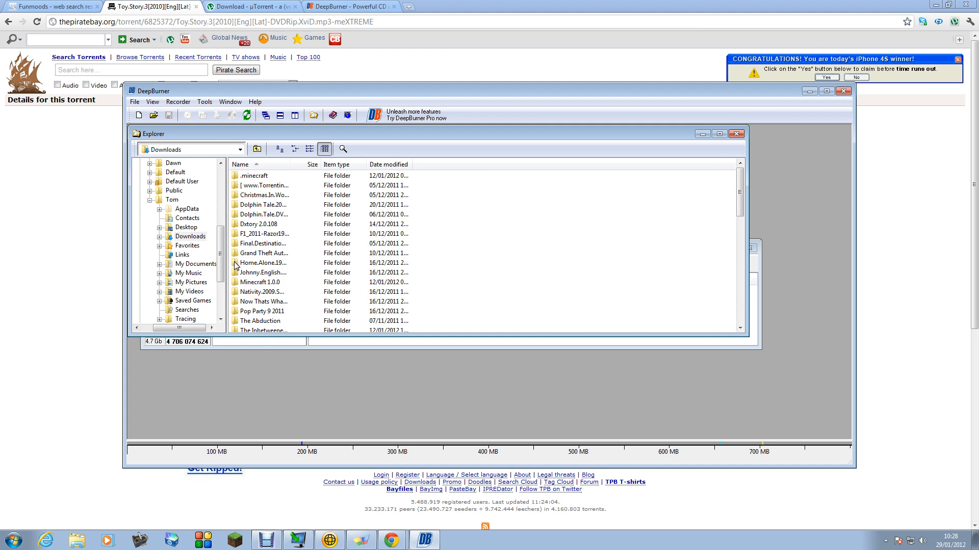
{"action": "mouse_move", "coordinate": [785, 143]}
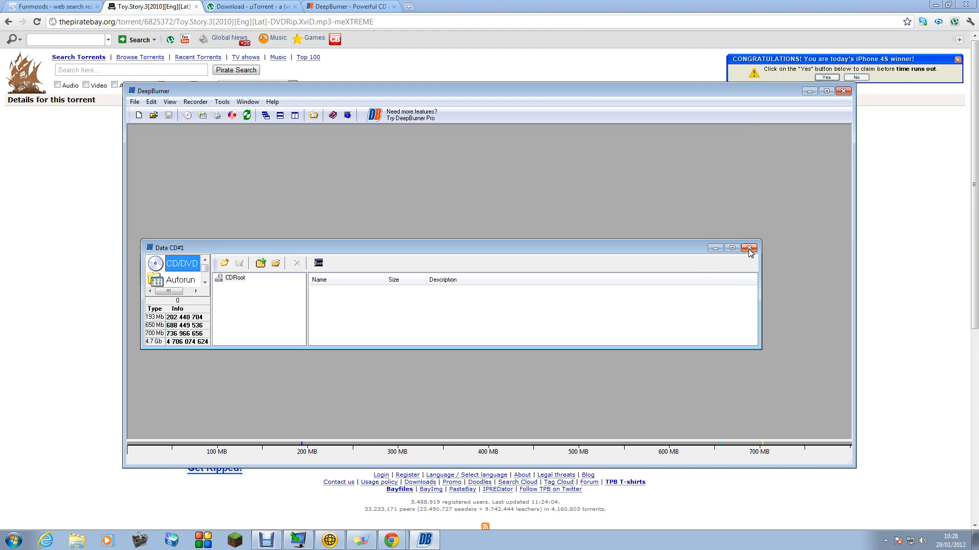
{"action": "left_click", "coordinate": [749, 248]}
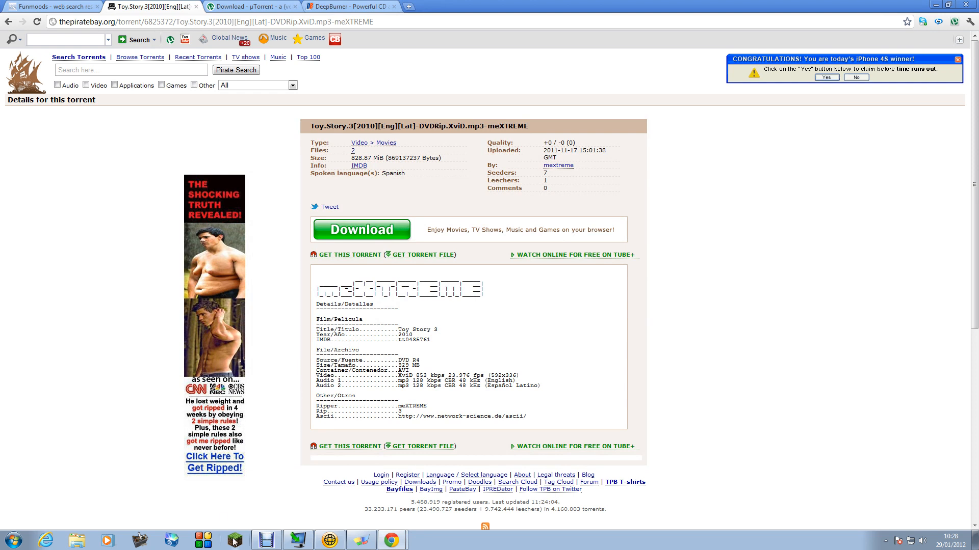
{"action": "mouse_move", "coordinate": [220, 512]}
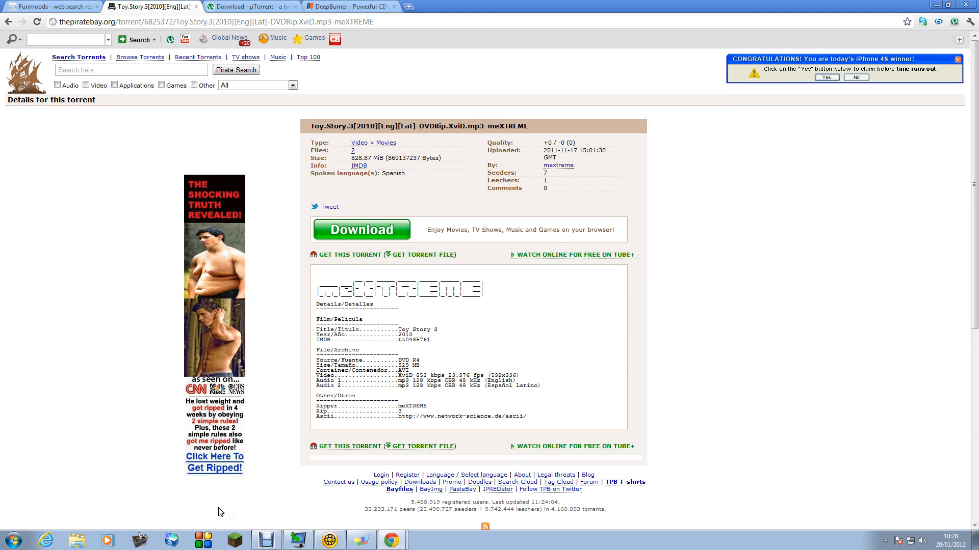